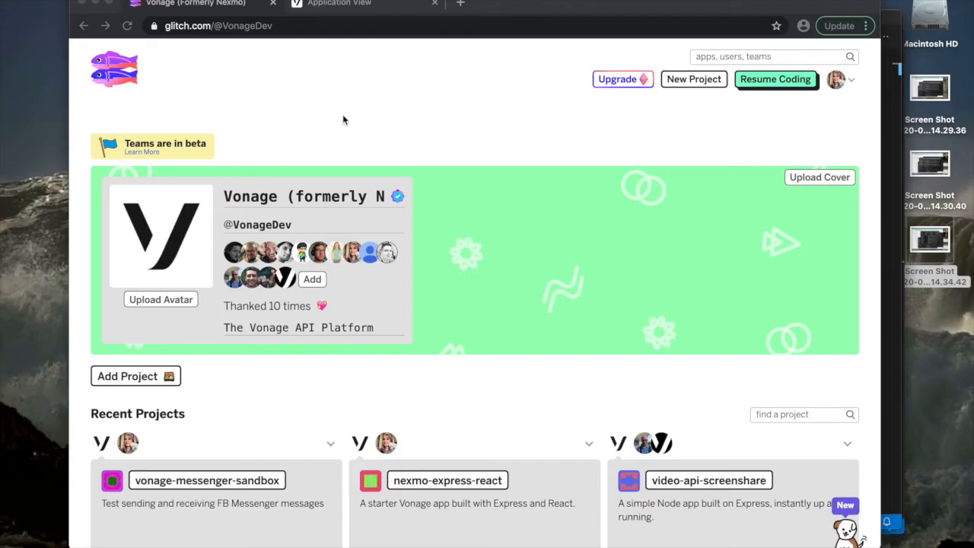
{"action": "mouse_move", "coordinate": [773, 127]}
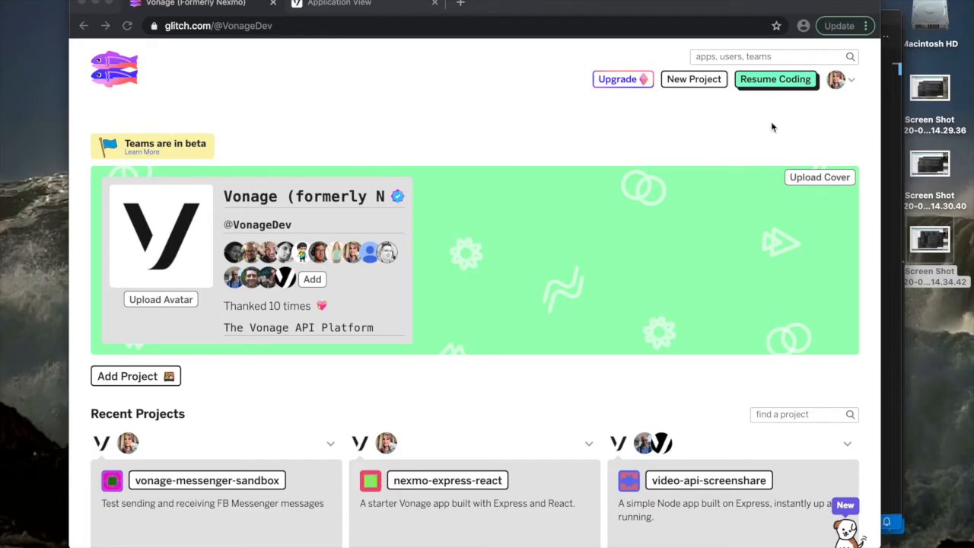
{"action": "mouse_move", "coordinate": [843, 84]}
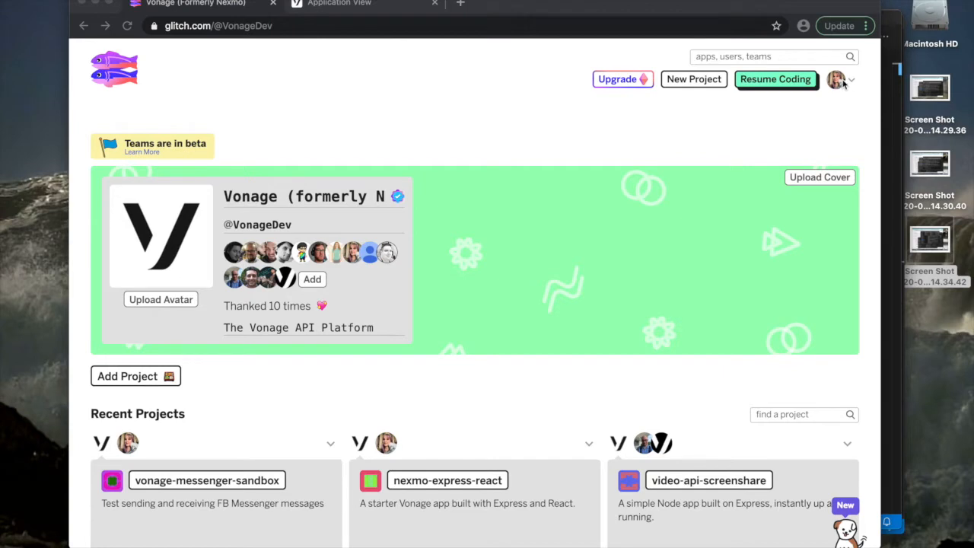
Step: Open the account options and scroll down the project list
{"action": "left_click", "coordinate": [836, 79]}
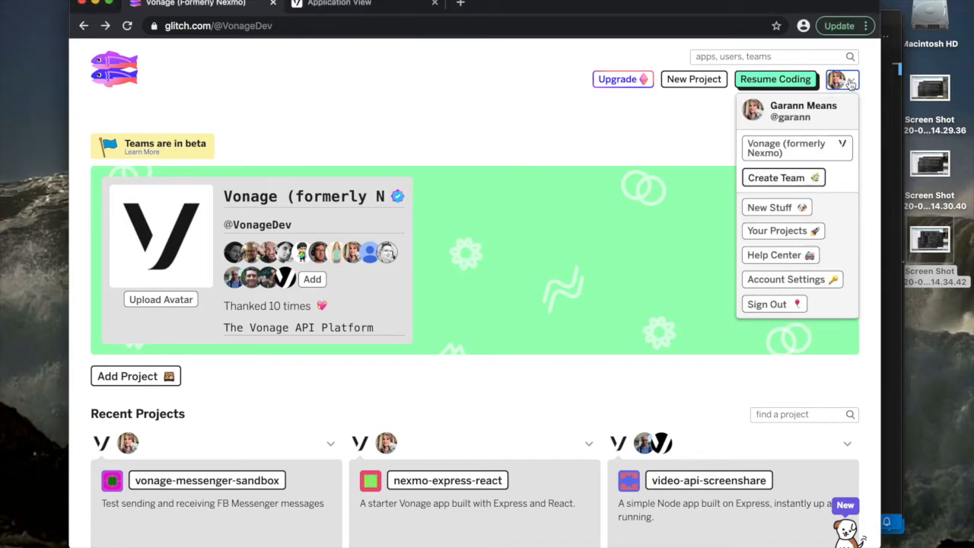
{"action": "mouse_move", "coordinate": [784, 231]}
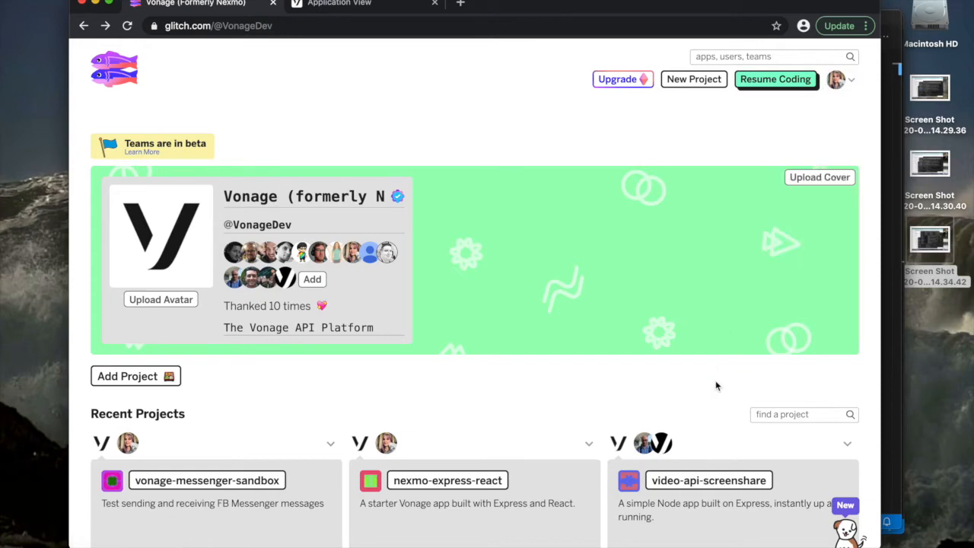
{"action": "scroll", "scroll_direction": "down", "scroll_amount": 3}
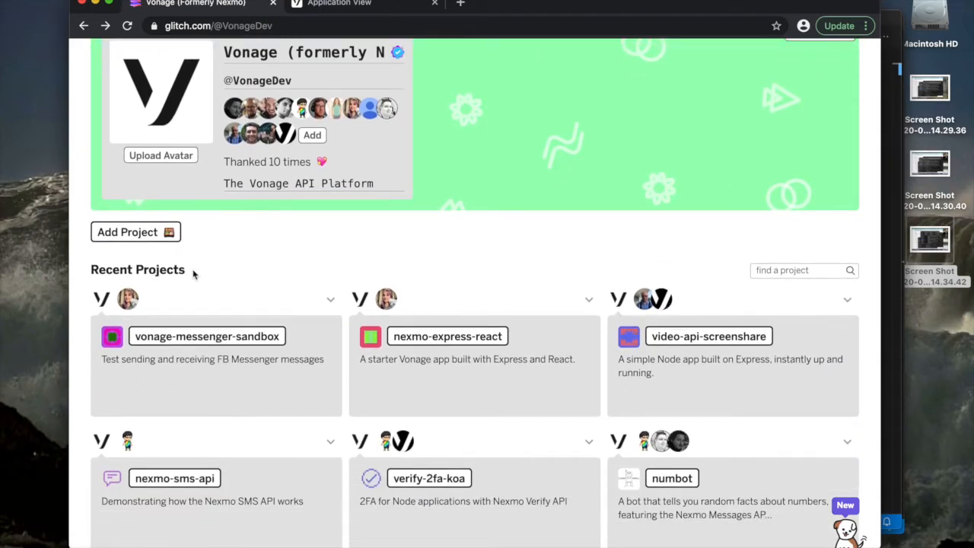
{"action": "scroll", "scroll_direction": "down", "scroll_amount": 3}
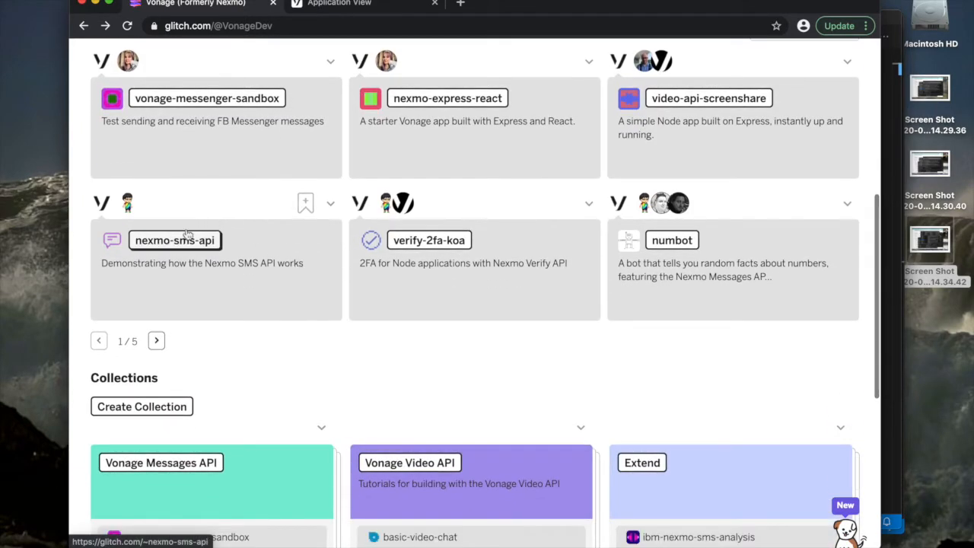
Step: Open the nexmo-sms-api project and show its live SMS demo preview
{"action": "left_click", "coordinate": [175, 239]}
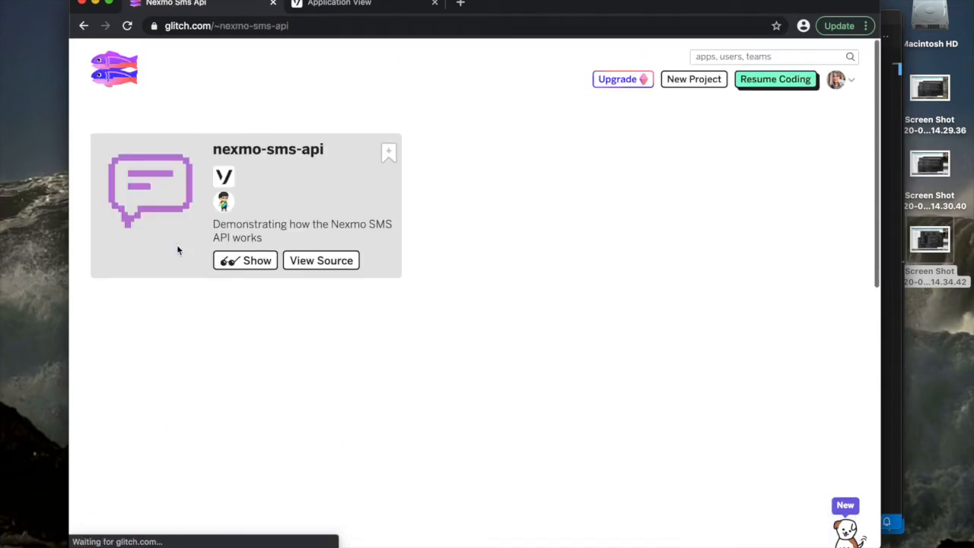
{"action": "left_click", "coordinate": [245, 261]}
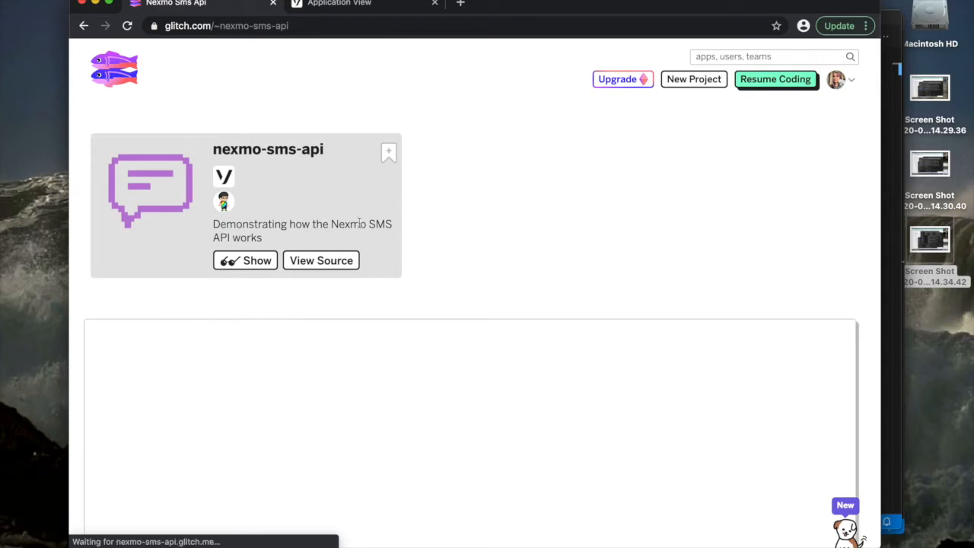
{"action": "scroll", "scroll_direction": "down", "scroll_amount": 3}
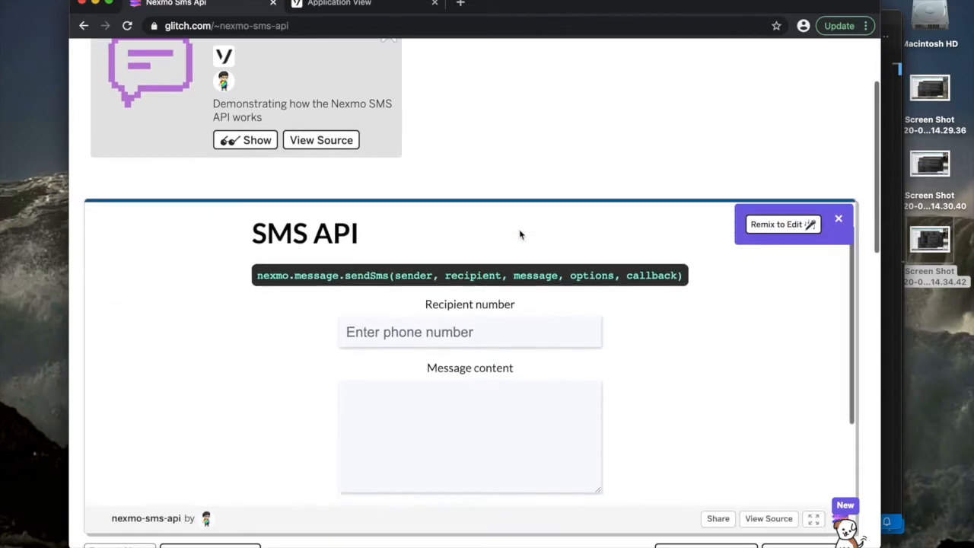
{"action": "scroll", "scroll_direction": "down", "scroll_amount": 3}
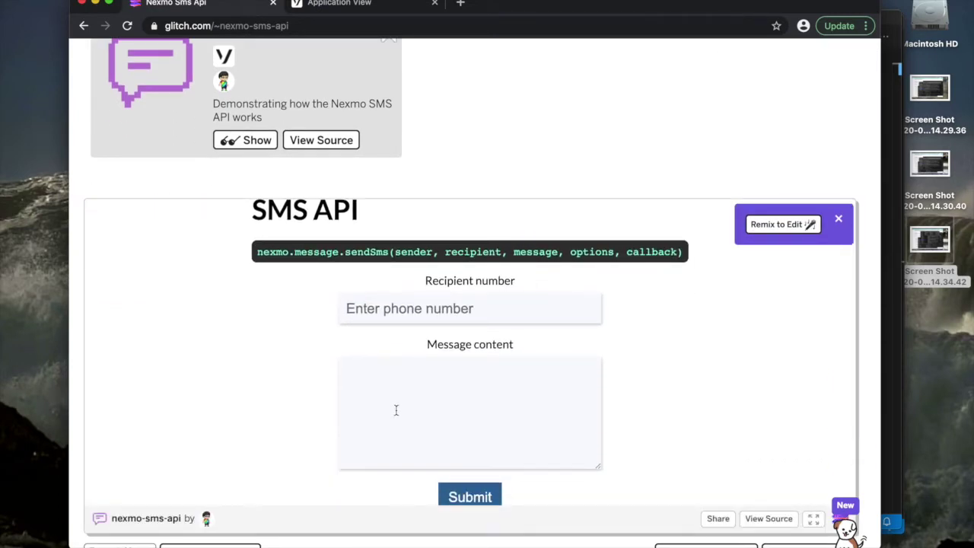
{"action": "scroll", "scroll_direction": "down", "scroll_amount": 3}
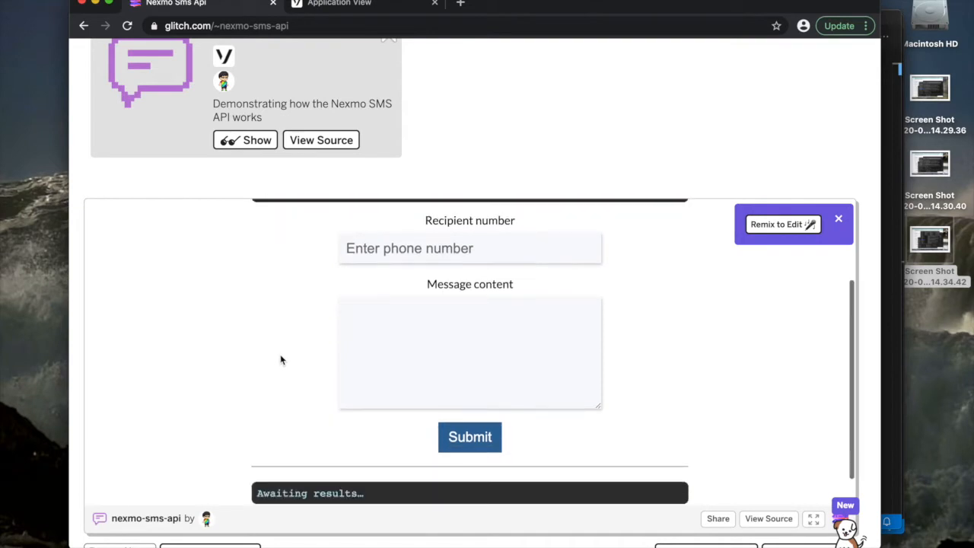
{"action": "mouse_move", "coordinate": [320, 140]}
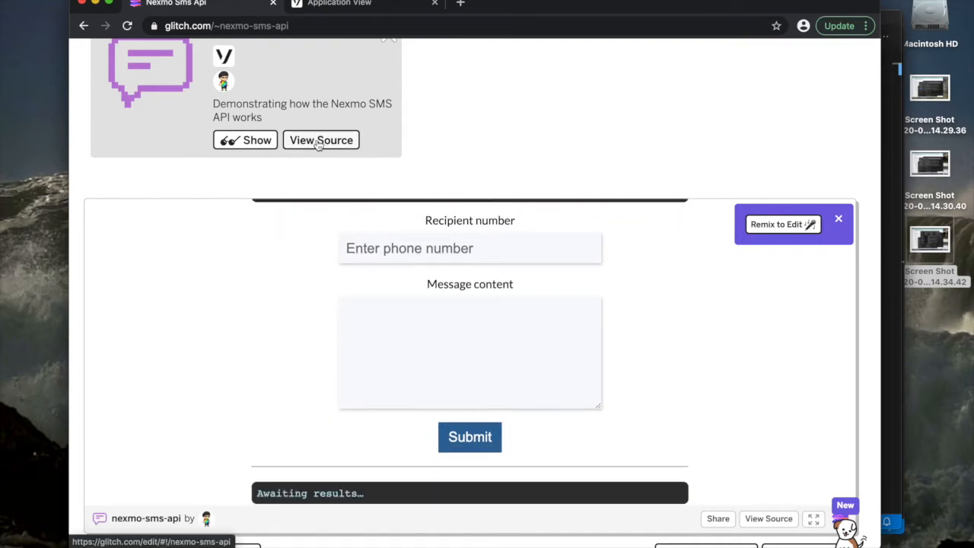
Step: View the source and review server.js with its Express routes and Nexmo sendSms call
{"action": "left_click", "coordinate": [321, 140]}
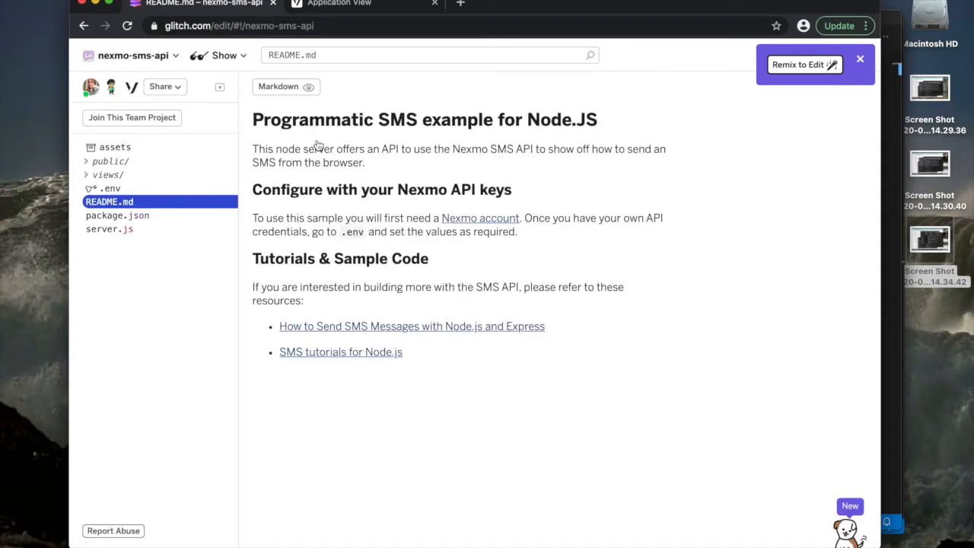
{"action": "mouse_move", "coordinate": [109, 229]}
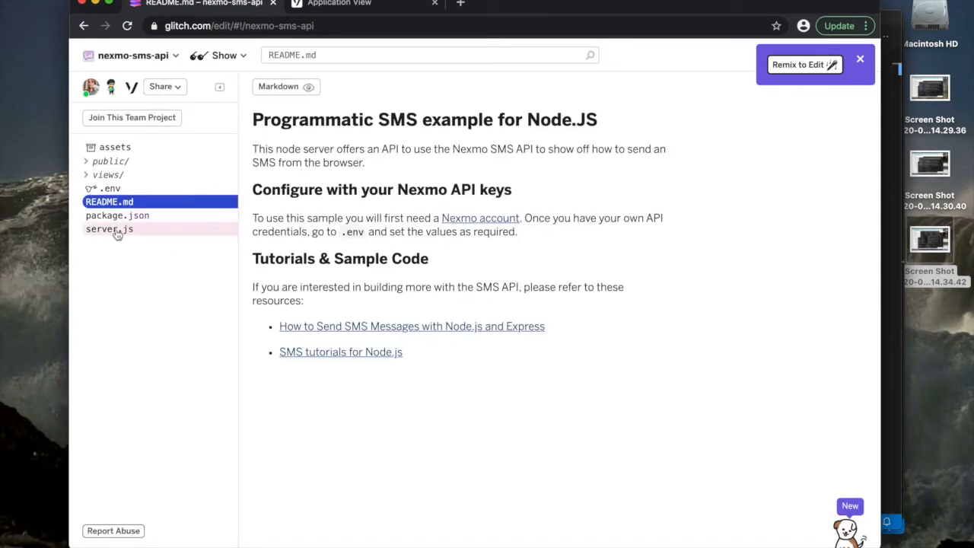
{"action": "left_click", "coordinate": [109, 229]}
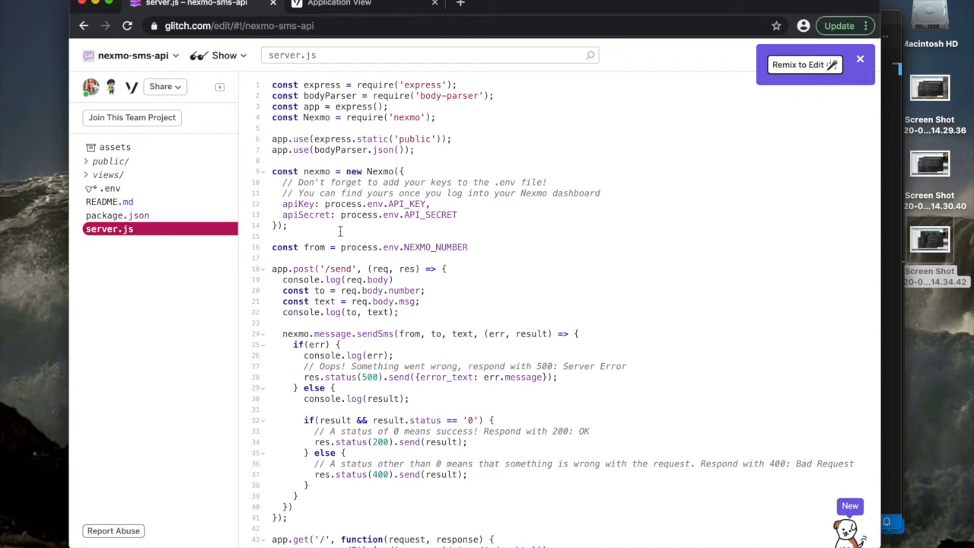
{"action": "scroll", "scroll_direction": "down", "scroll_amount": 3}
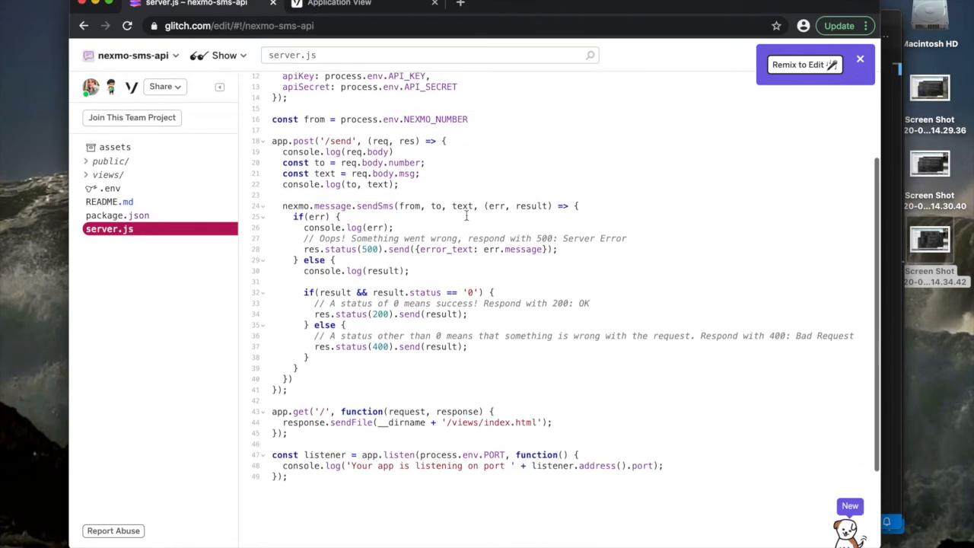
{"action": "scroll", "scroll_direction": "up", "scroll_amount": 3}
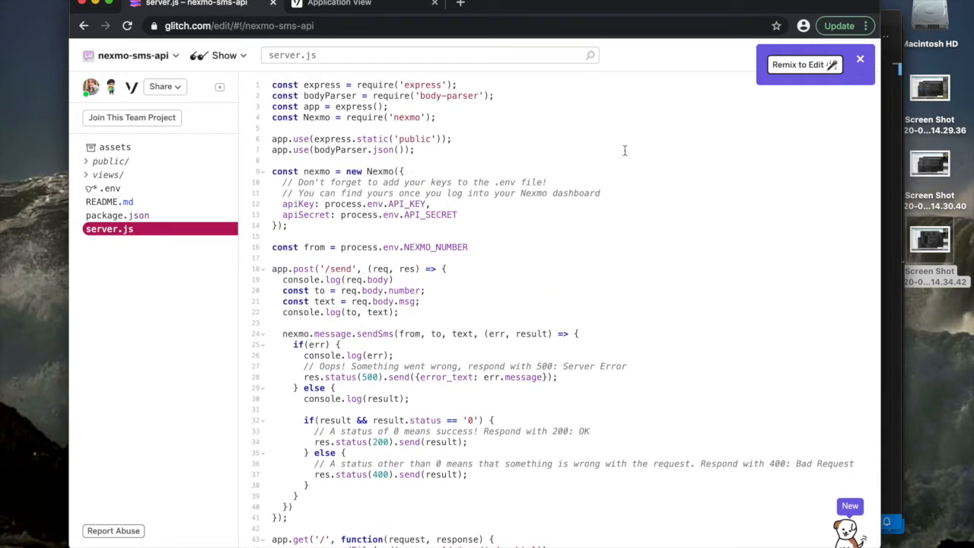
{"action": "mouse_move", "coordinate": [804, 64]}
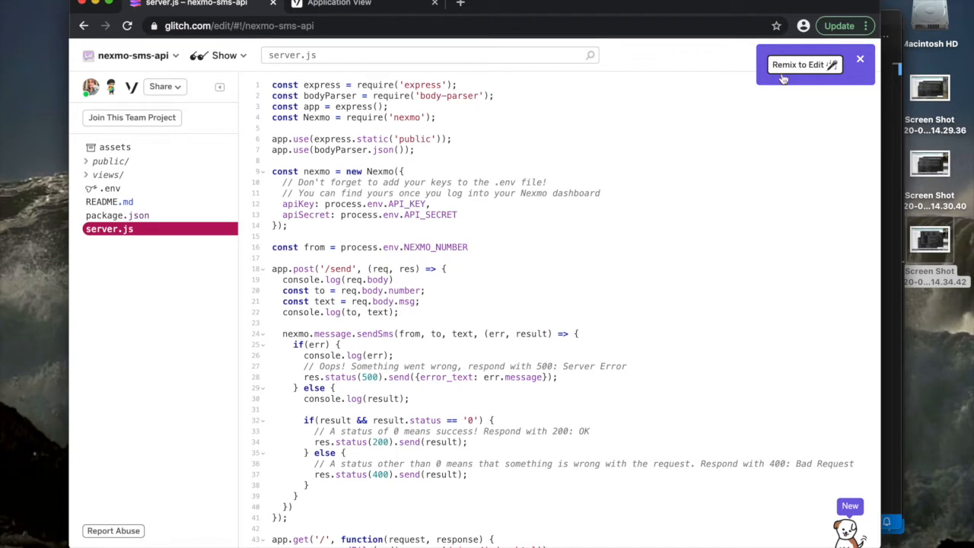
Step: Remix the project into the editable copy fallacious-frill-danger and review its server.js
{"action": "left_click", "coordinate": [805, 64]}
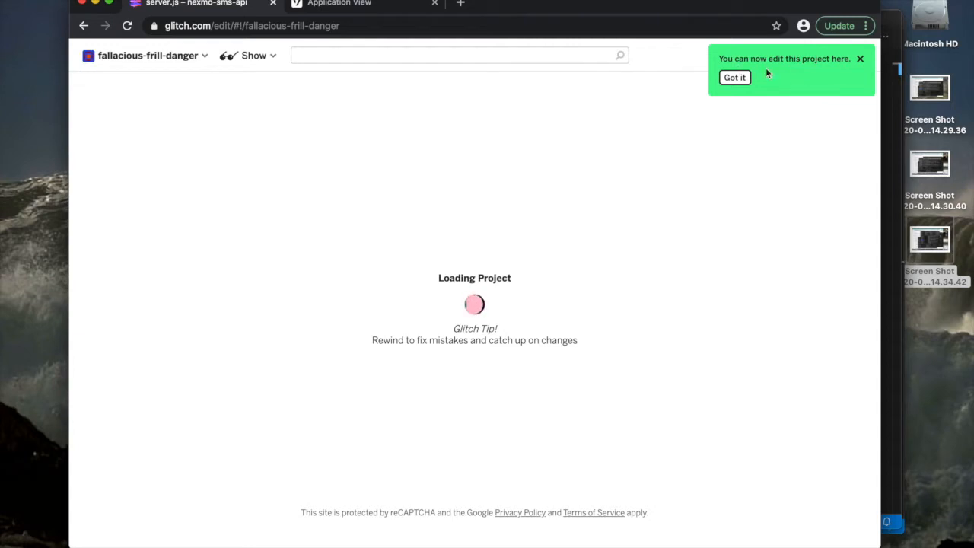
{"action": "mouse_move", "coordinate": [525, 242]}
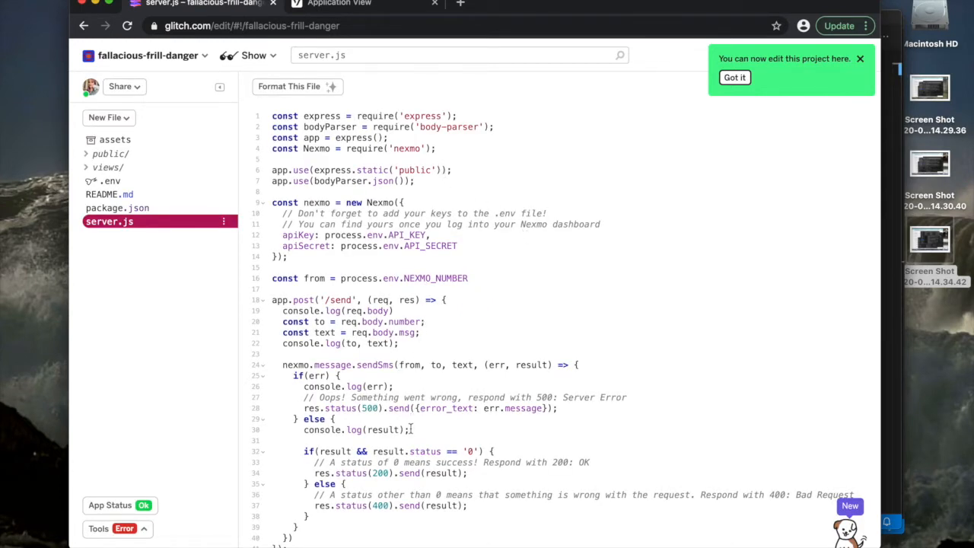
{"action": "scroll", "scroll_direction": "down", "scroll_amount": 3}
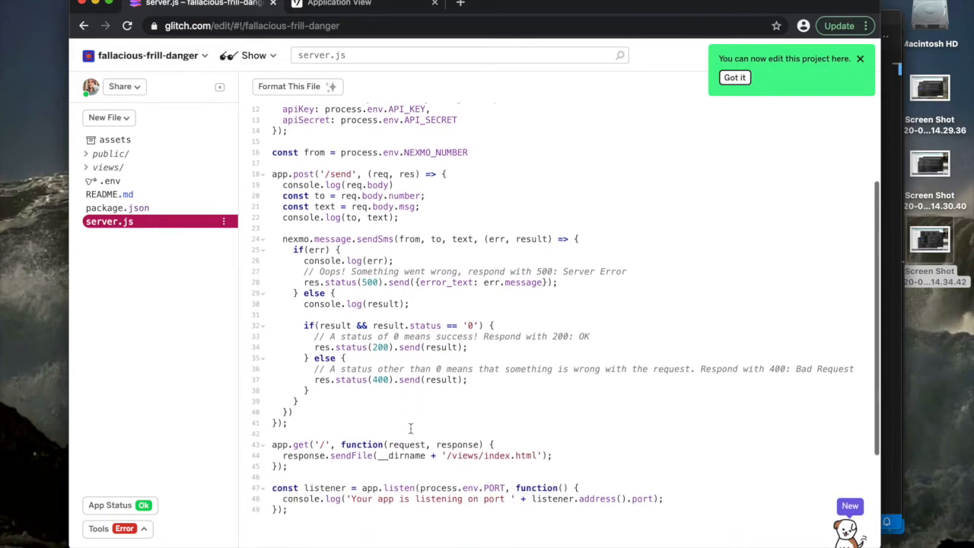
{"action": "scroll", "scroll_direction": "up", "scroll_amount": 3}
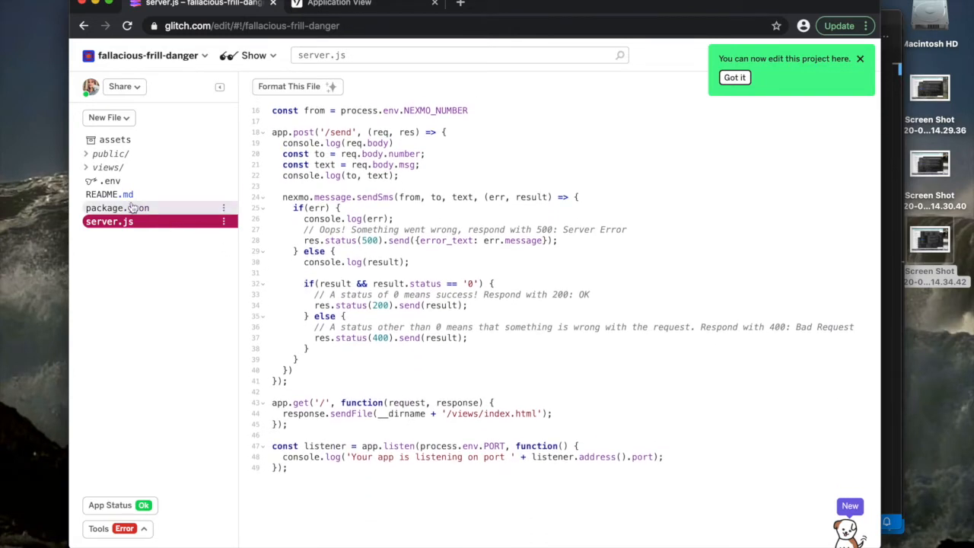
{"action": "mouse_move", "coordinate": [117, 208]}
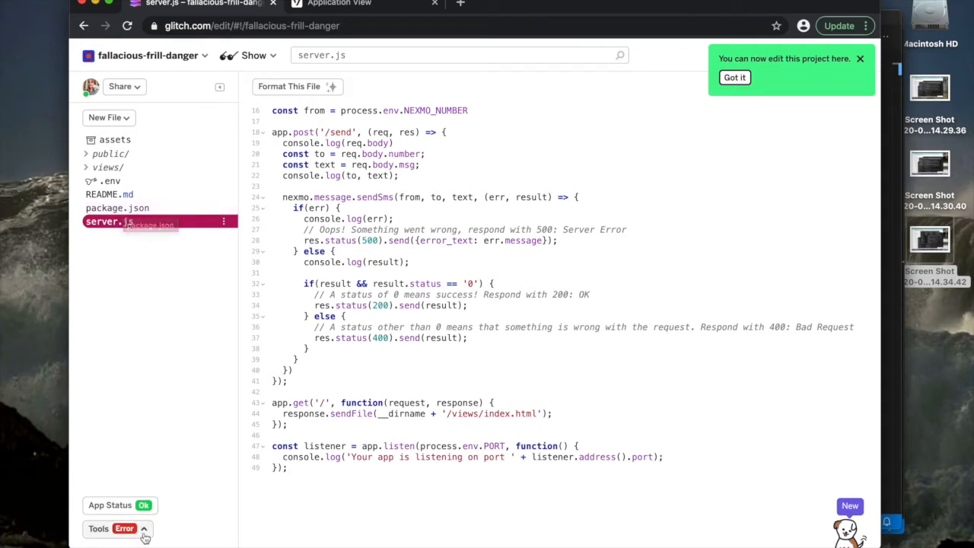
Step: Show the Logs from Tools and read the 'key and secret cannot be empty' errors
{"action": "left_click", "coordinate": [112, 529]}
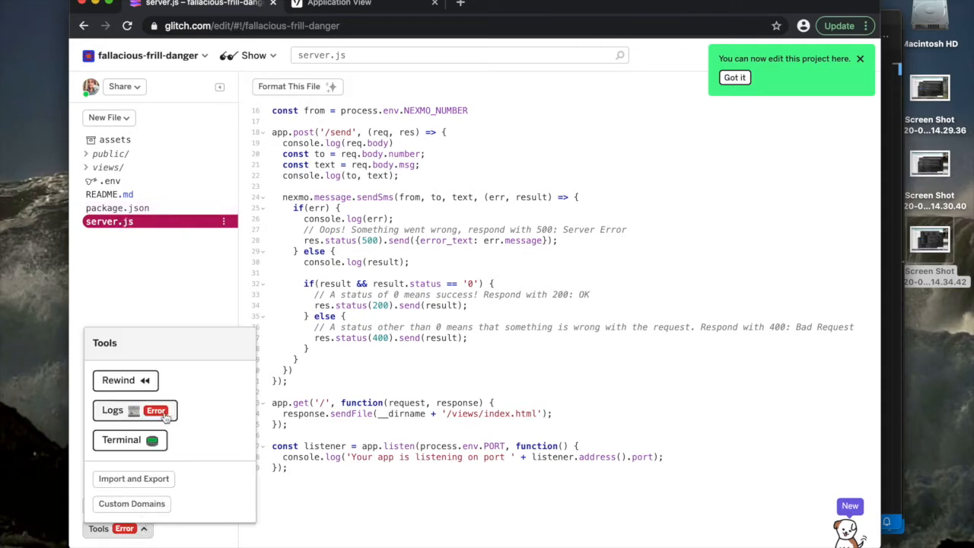
{"action": "left_click", "coordinate": [112, 411]}
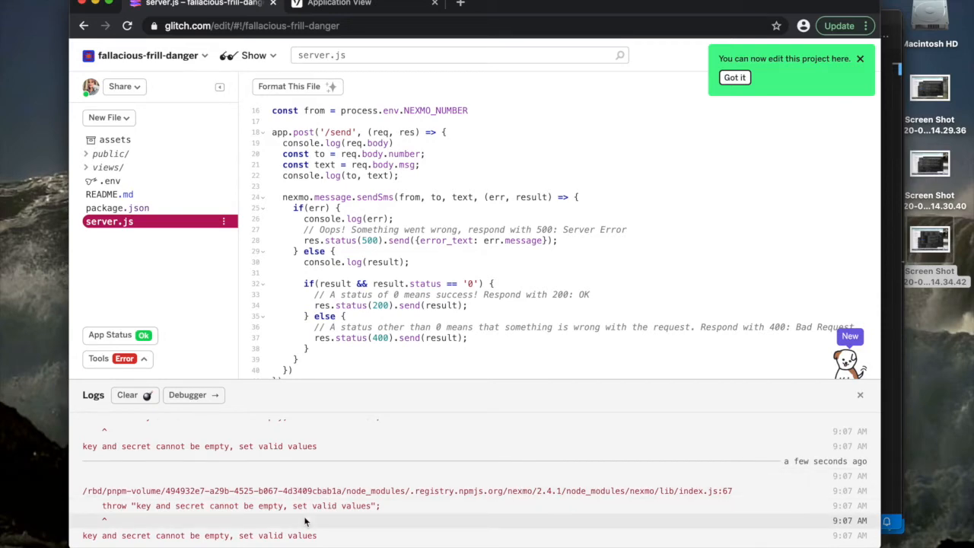
{"action": "scroll", "scroll_direction": "down", "scroll_amount": 3}
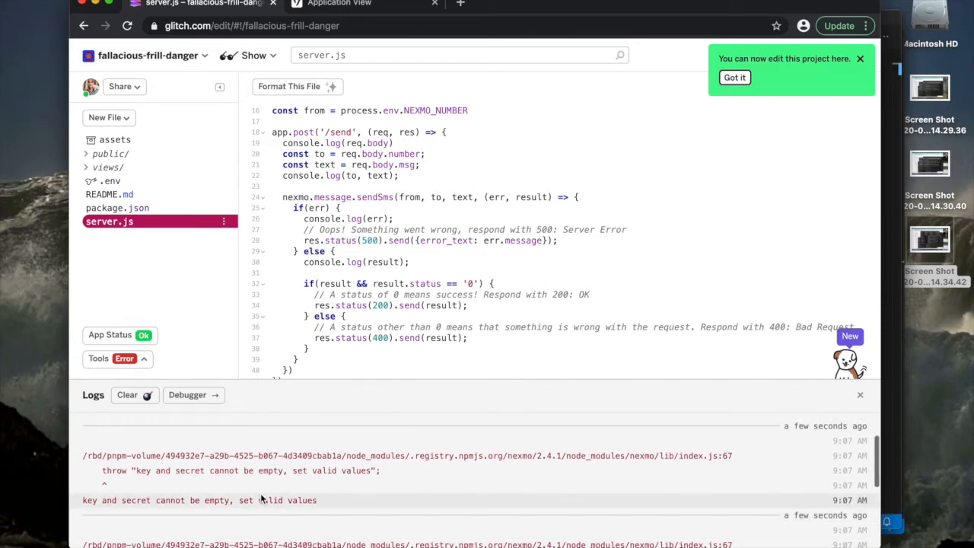
{"action": "scroll", "scroll_direction": "down", "scroll_amount": 3}
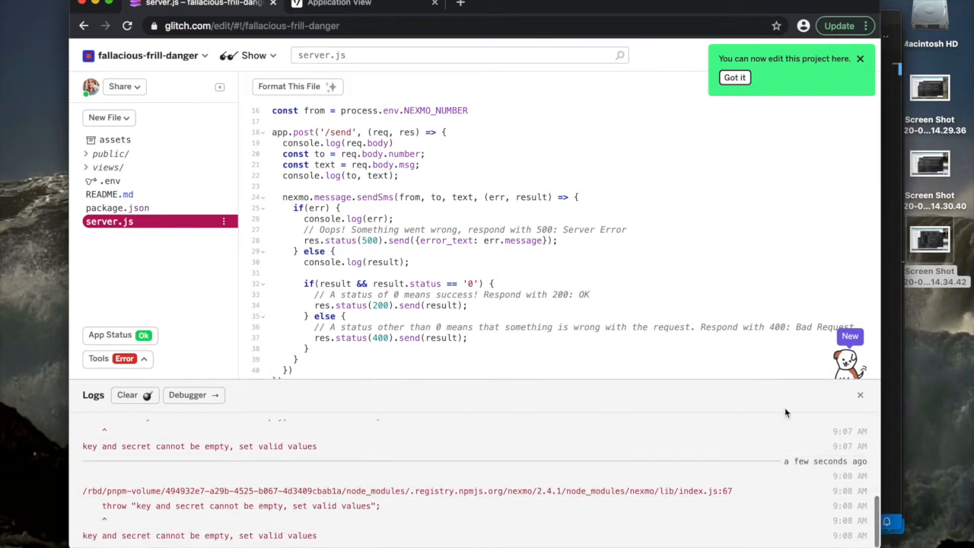
Step: Open .env to review API_KEY, API_SECRET, NEXMO_NUMBER and PORT
{"action": "left_click", "coordinate": [860, 394]}
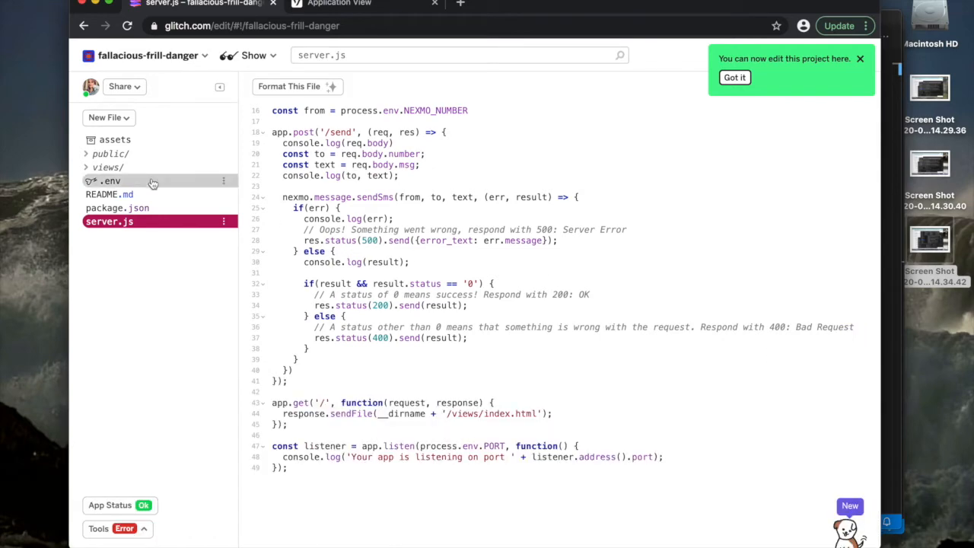
{"action": "left_click", "coordinate": [112, 180]}
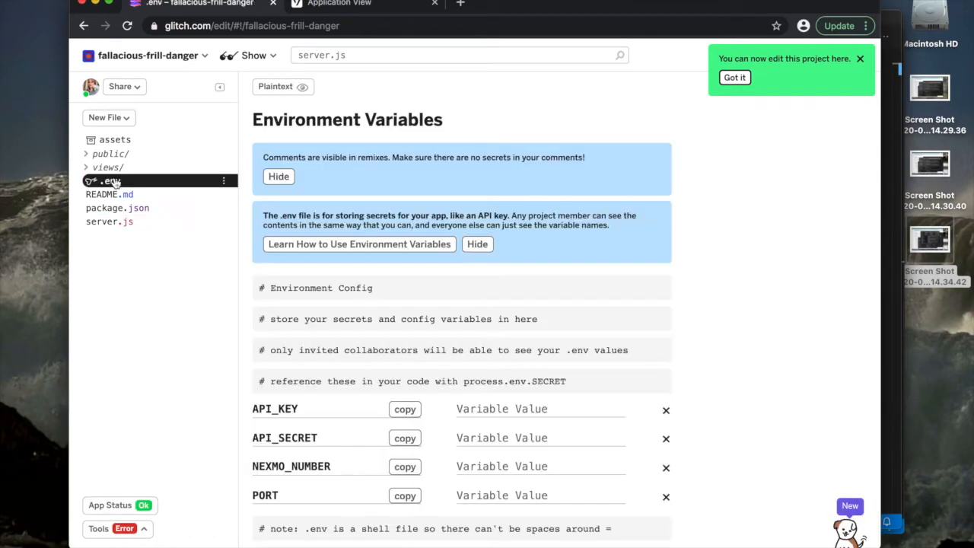
{"action": "scroll", "scroll_direction": "down", "scroll_amount": 3}
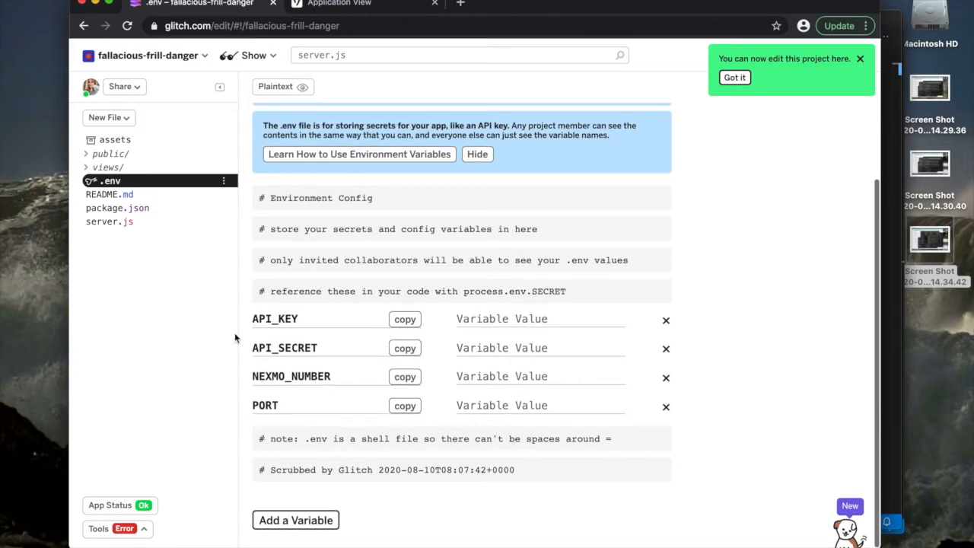
{"action": "mouse_move", "coordinate": [297, 375]}
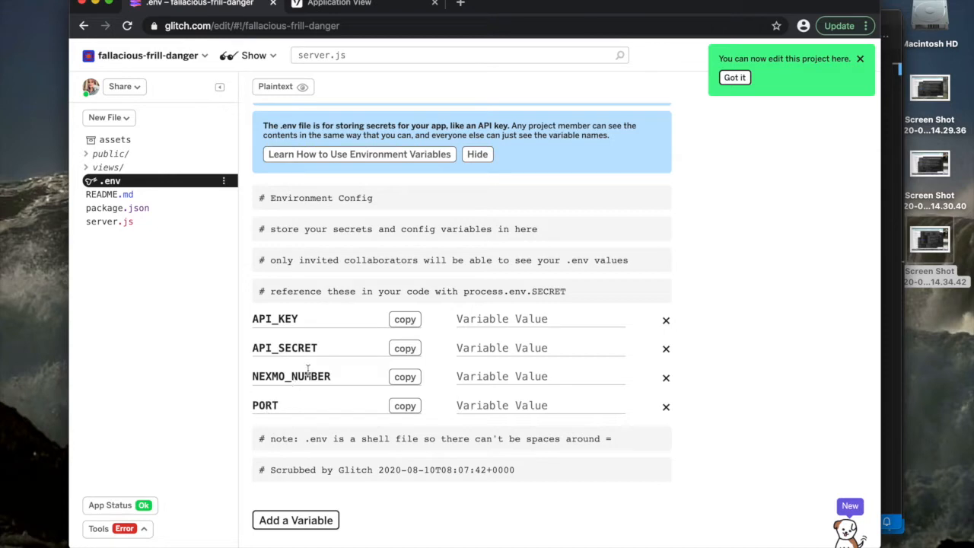
{"action": "mouse_move", "coordinate": [310, 314]}
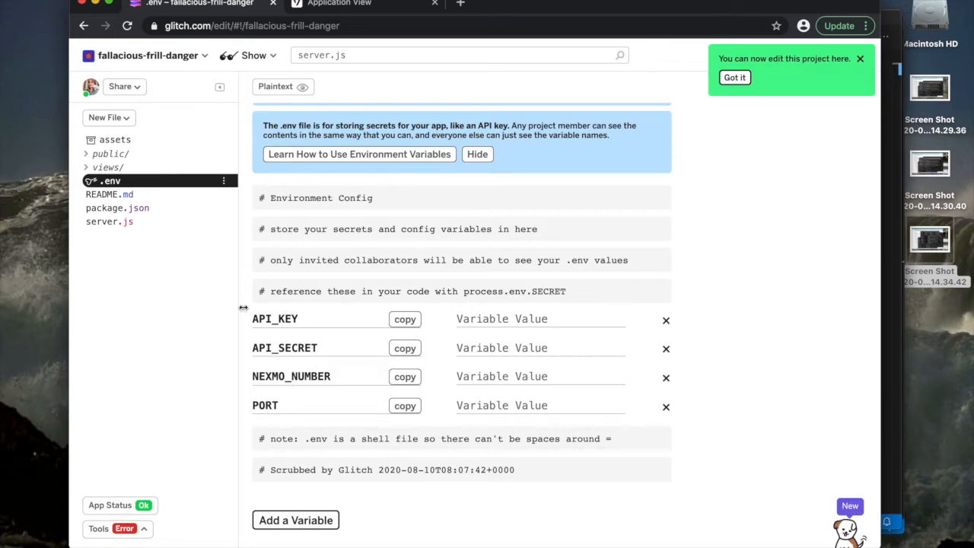
{"action": "mouse_move", "coordinate": [248, 393]}
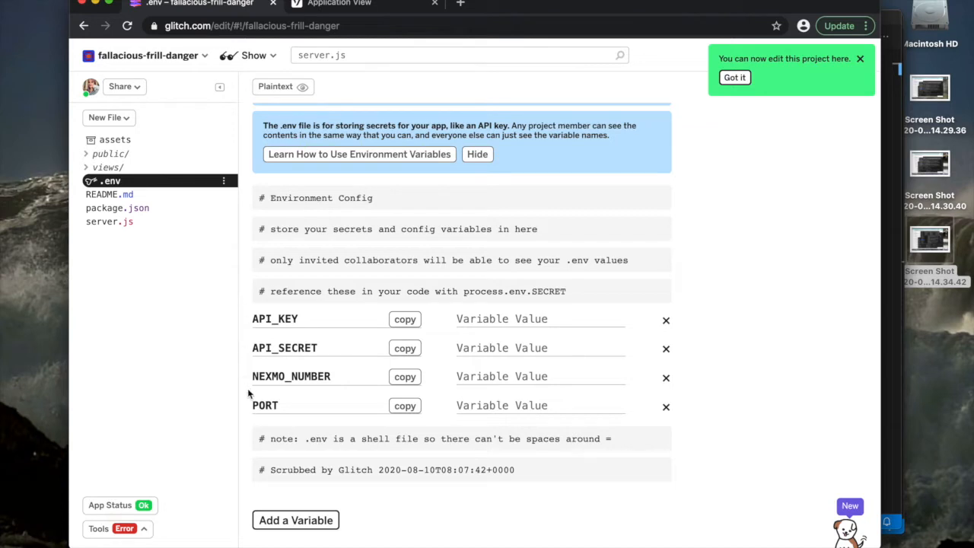
{"action": "mouse_move", "coordinate": [116, 208]}
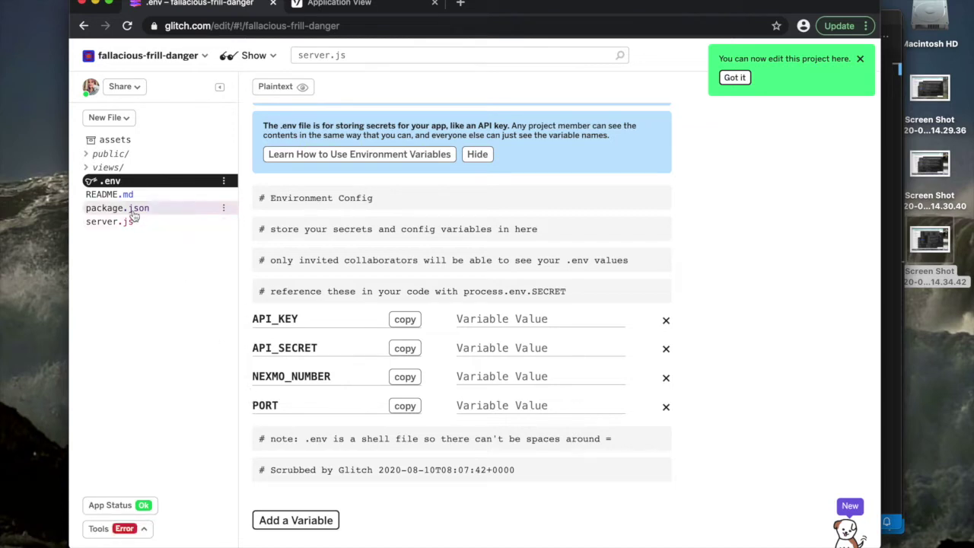
{"action": "mouse_move", "coordinate": [116, 208]}
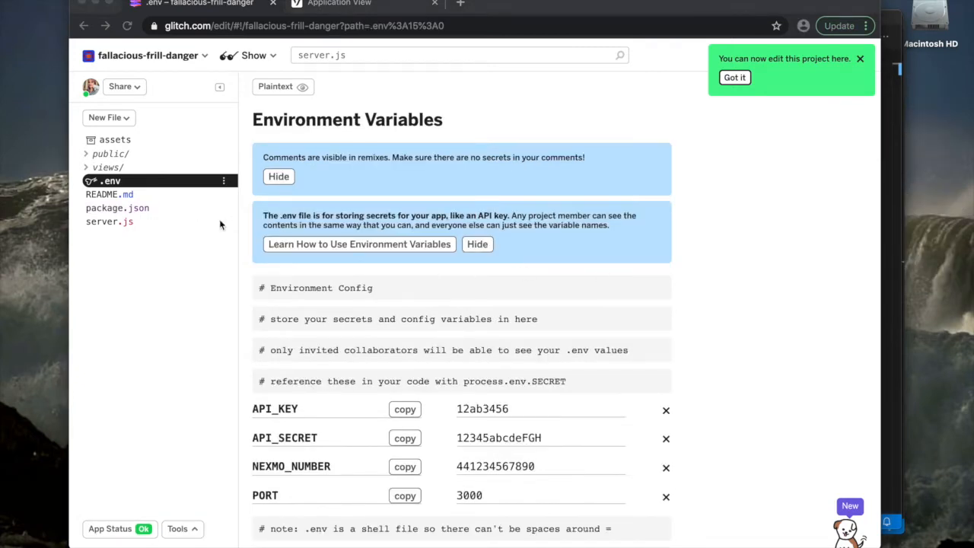
{"action": "mouse_move", "coordinate": [112, 225]}
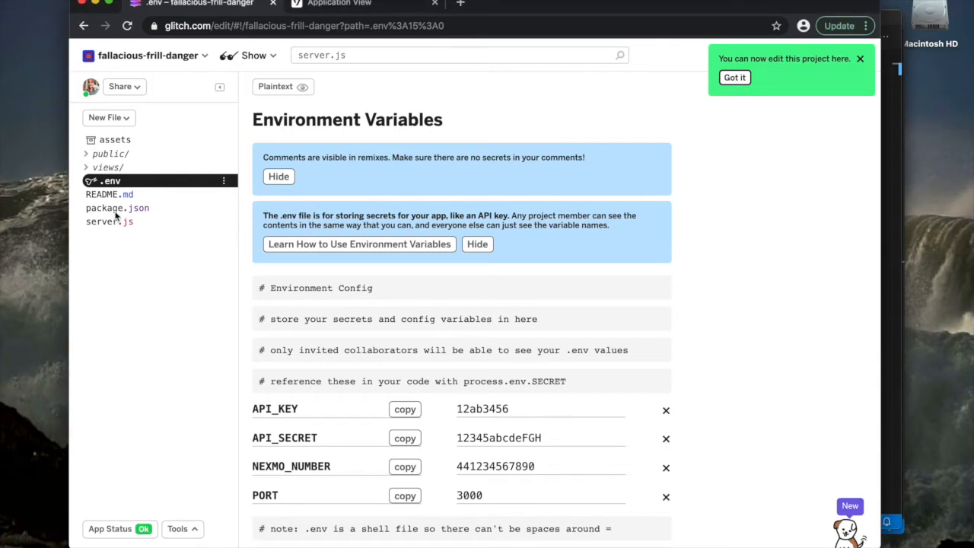
Step: Review package.json dependencies and list installed node_modules with 'ls node_modules' in the terminal
{"action": "left_click", "coordinate": [109, 208]}
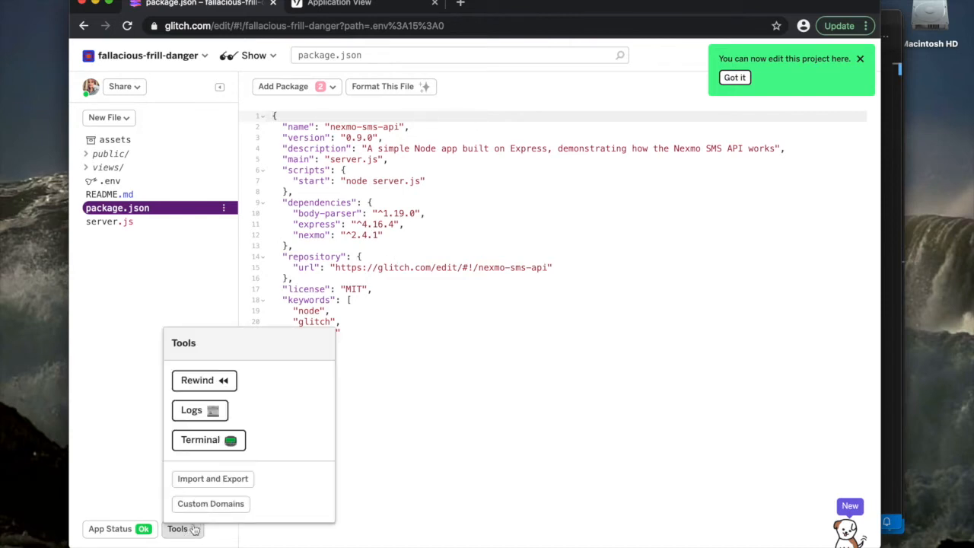
{"action": "left_click", "coordinate": [200, 439]}
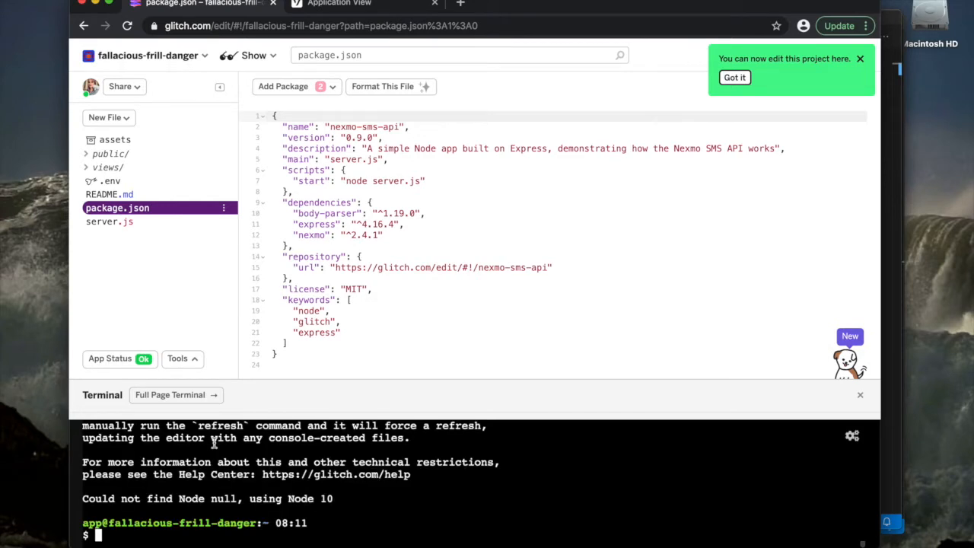
{"action": "mouse_move", "coordinate": [275, 530]}
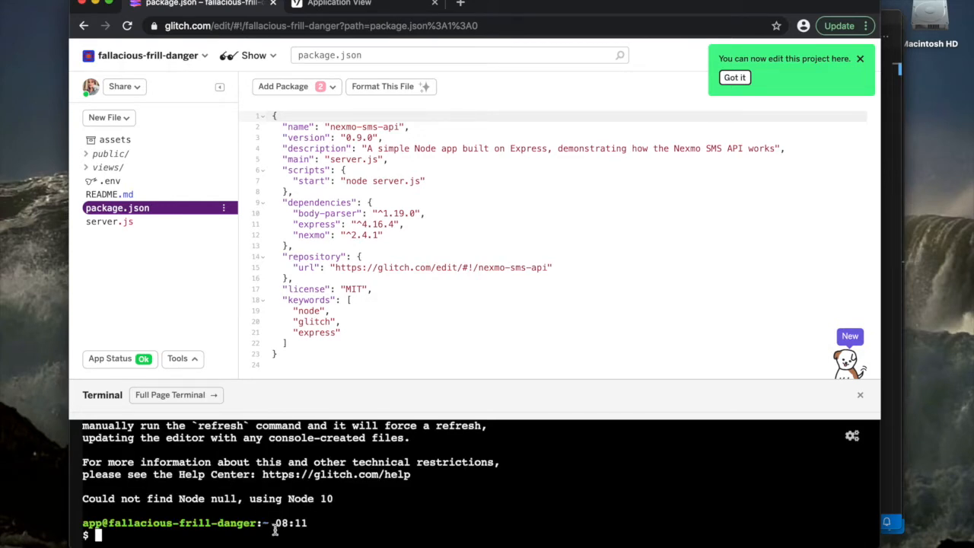
{"action": "type", "text": "ls node_modules"}
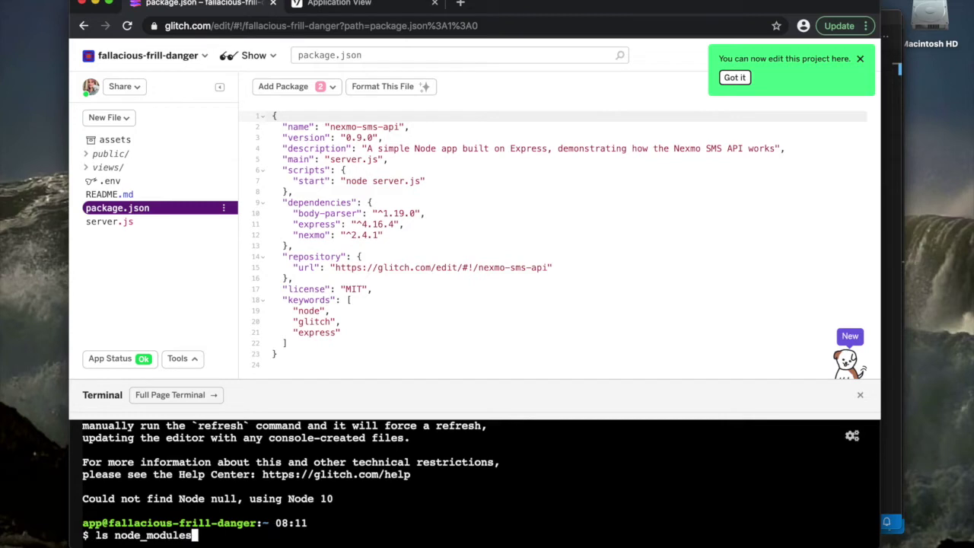
{"action": "key", "text": "Return"}
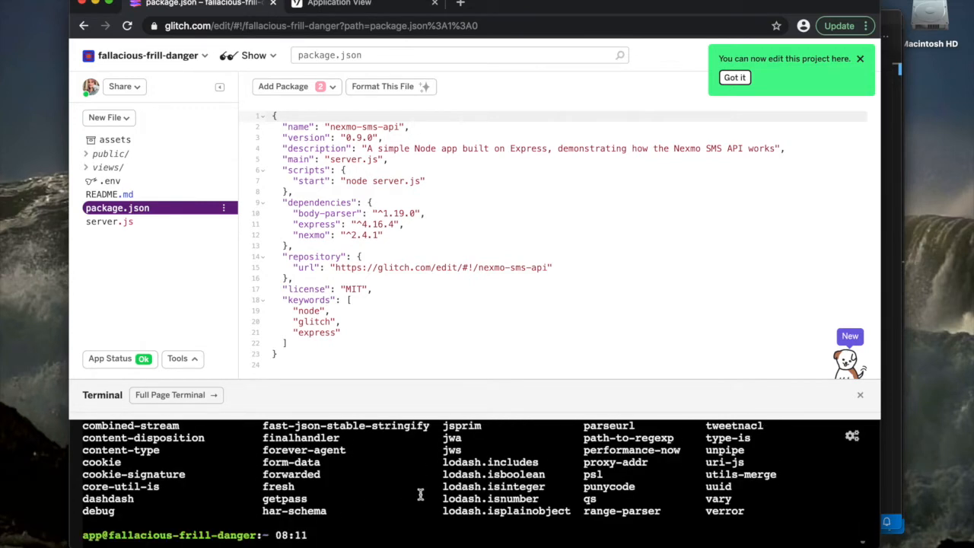
{"action": "mouse_move", "coordinate": [586, 502]}
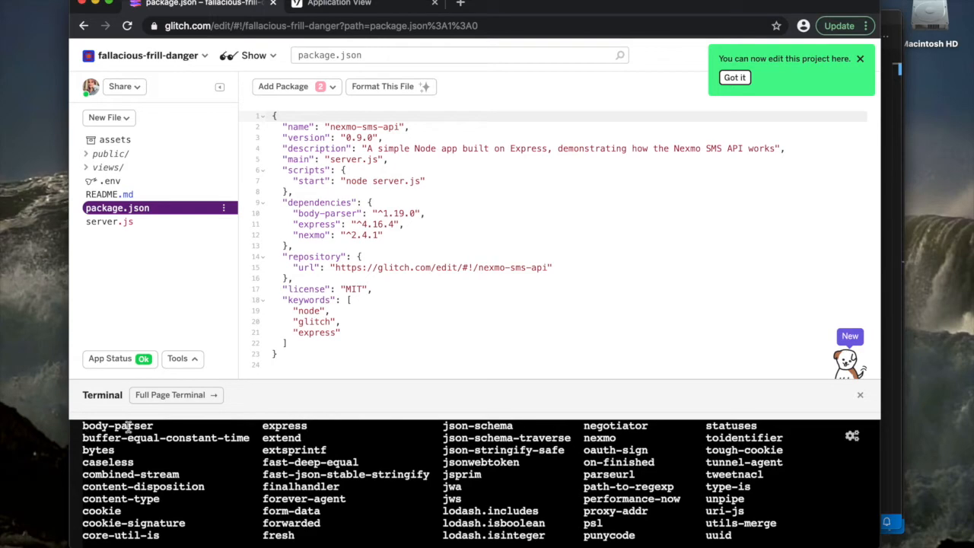
{"action": "mouse_move", "coordinate": [432, 424]}
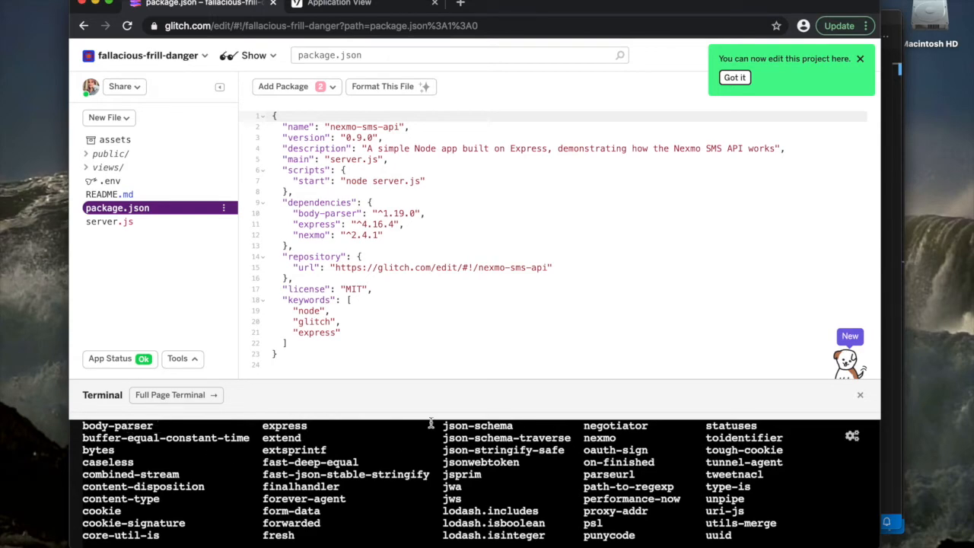
{"action": "scroll", "scroll_direction": "up", "scroll_amount": 3}
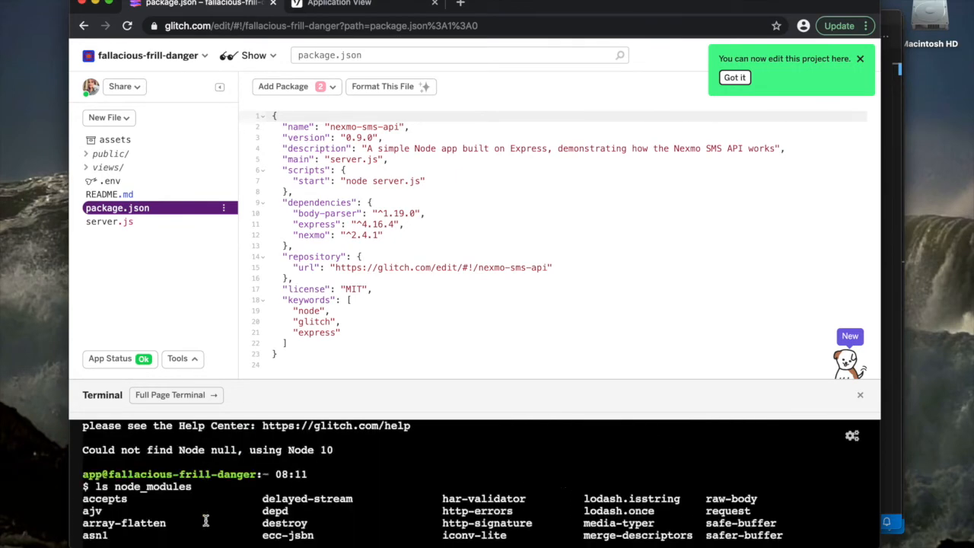
{"action": "left_click", "coordinate": [860, 395]}
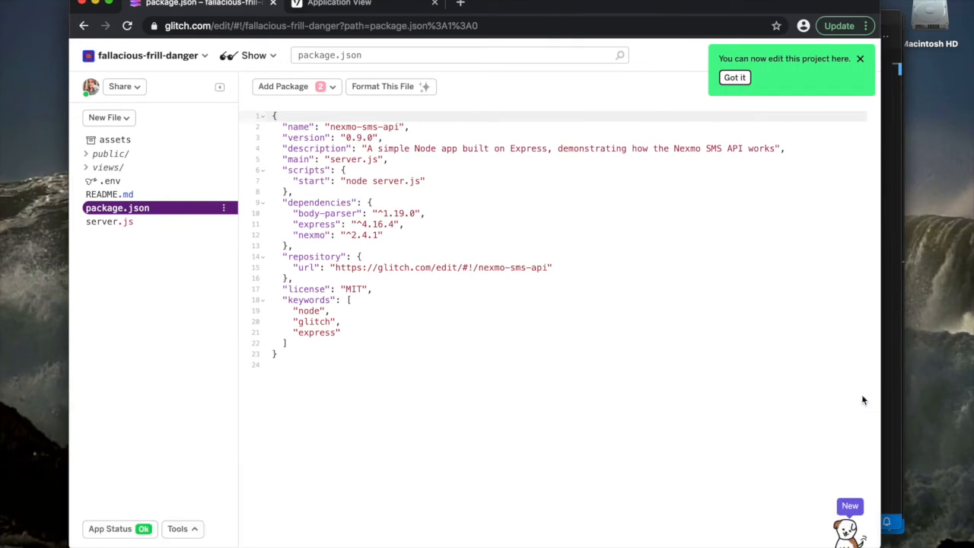
{"action": "mouse_move", "coordinate": [498, 327]}
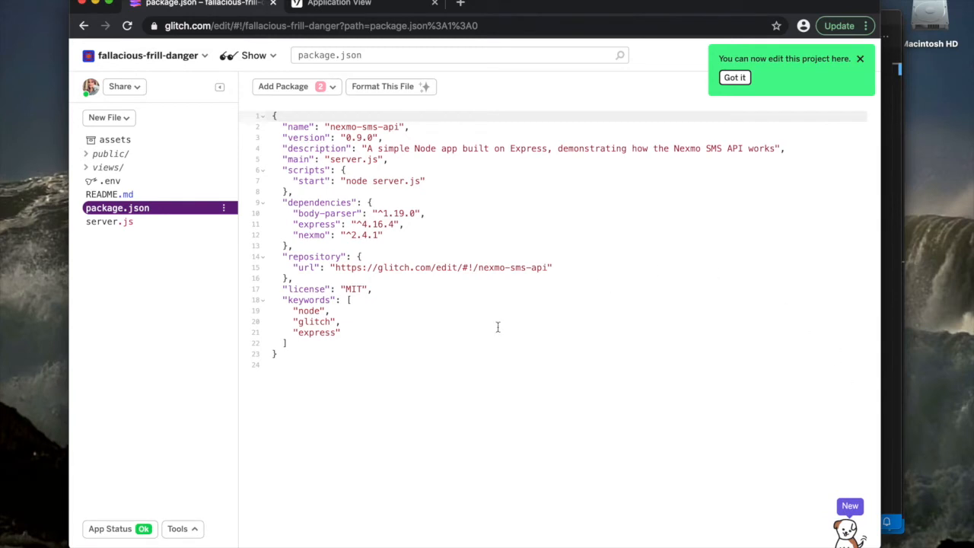
{"action": "mouse_move", "coordinate": [362, 385]}
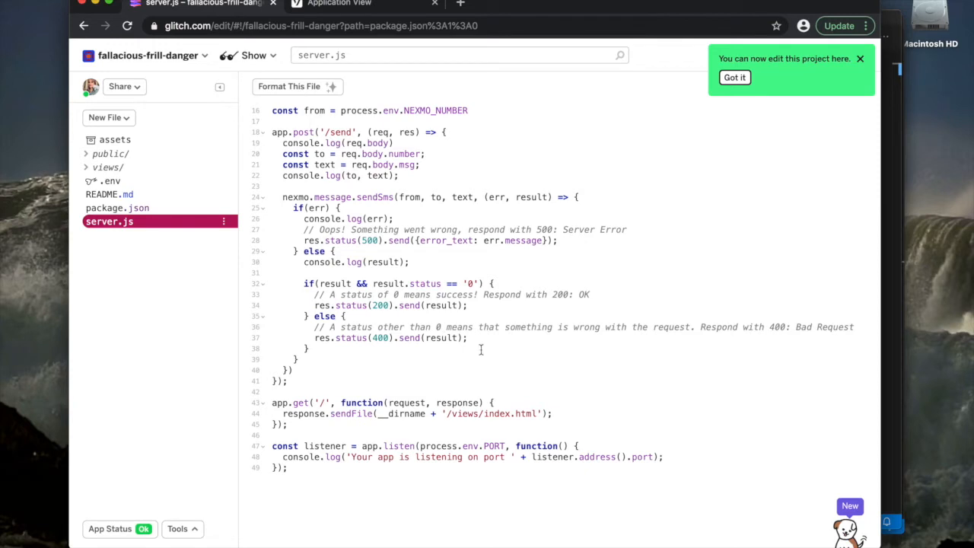
Step: Scroll up server.js to the Nexmo client setup and /send SMS route
{"action": "scroll", "scroll_direction": "up", "scroll_amount": 3}
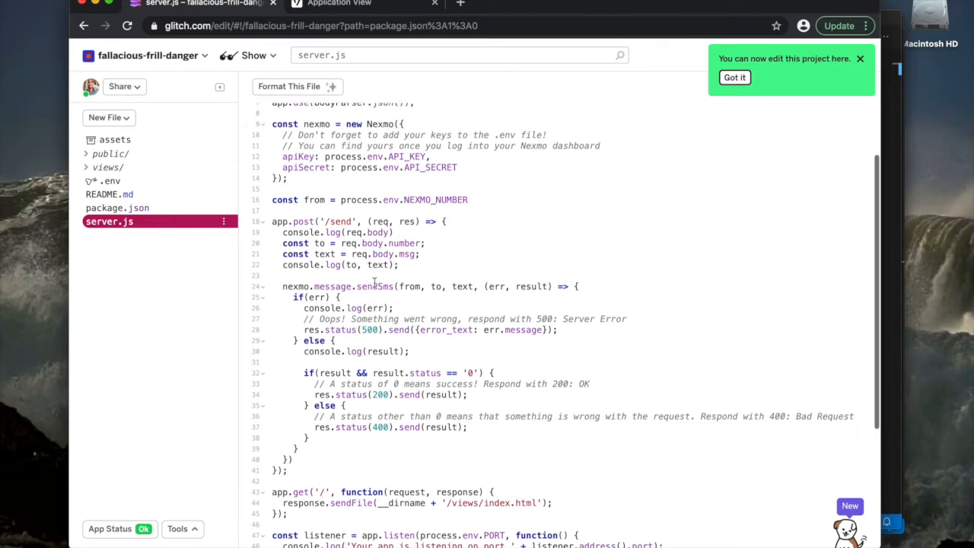
{"action": "scroll", "scroll_direction": "up", "scroll_amount": 3}
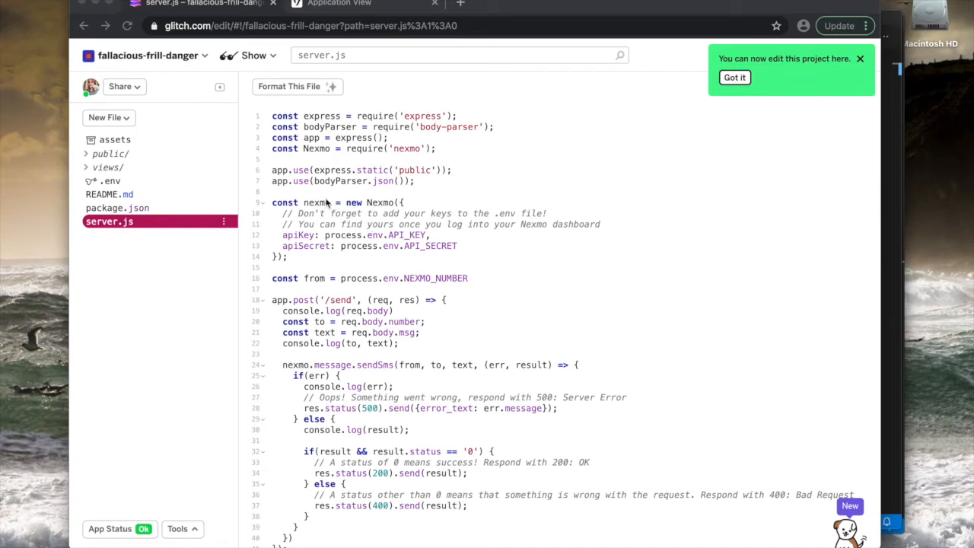
{"action": "mouse_move", "coordinate": [136, 111]}
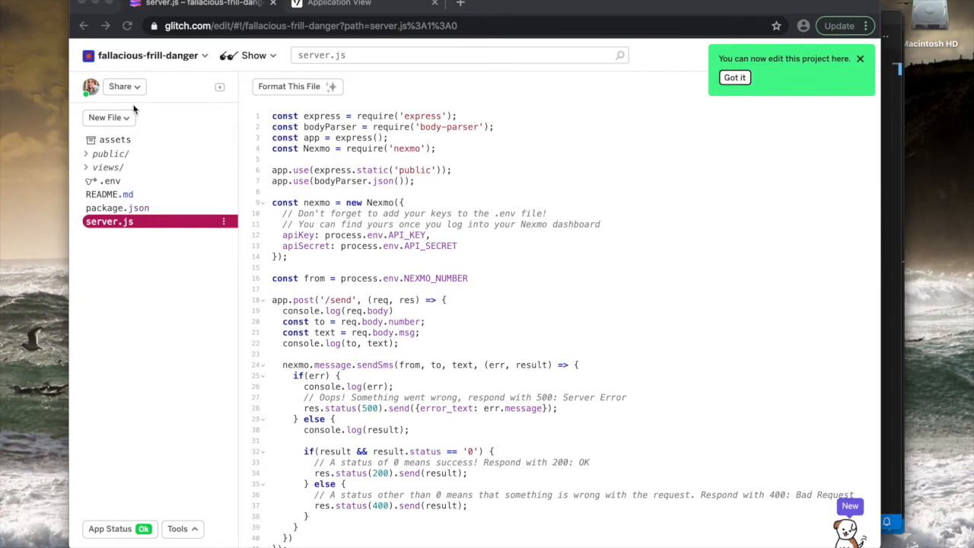
{"action": "mouse_move", "coordinate": [176, 64]}
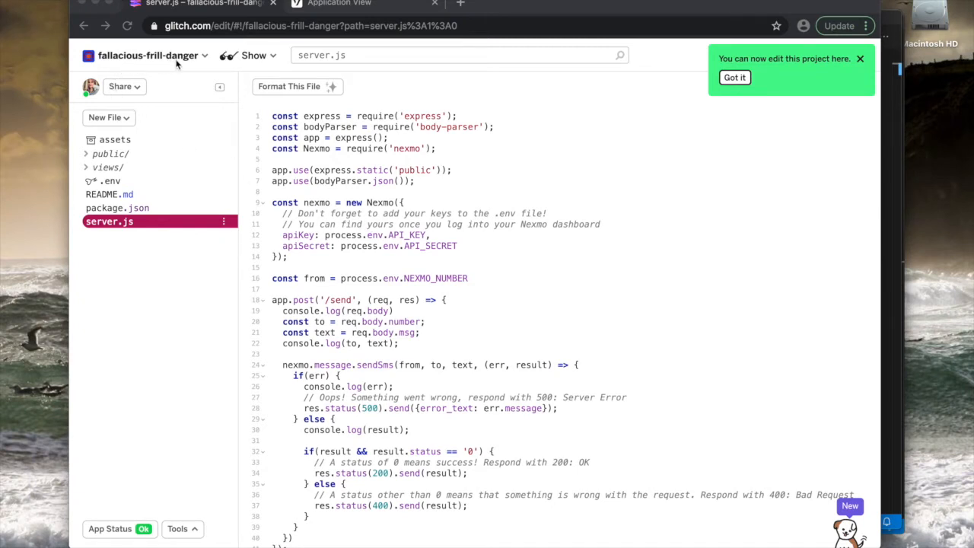
{"action": "mouse_move", "coordinate": [183, 61]}
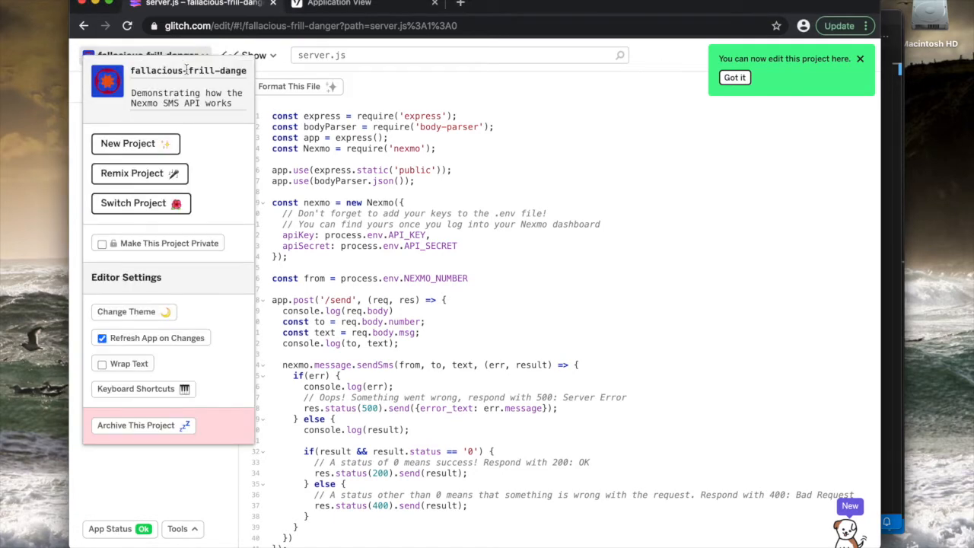
{"action": "mouse_move", "coordinate": [168, 243]}
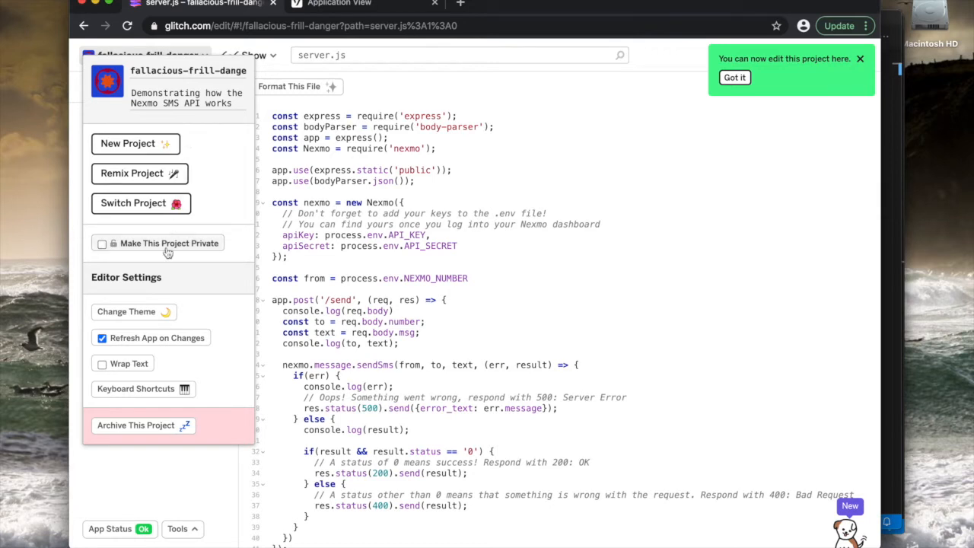
{"action": "mouse_move", "coordinate": [174, 288]}
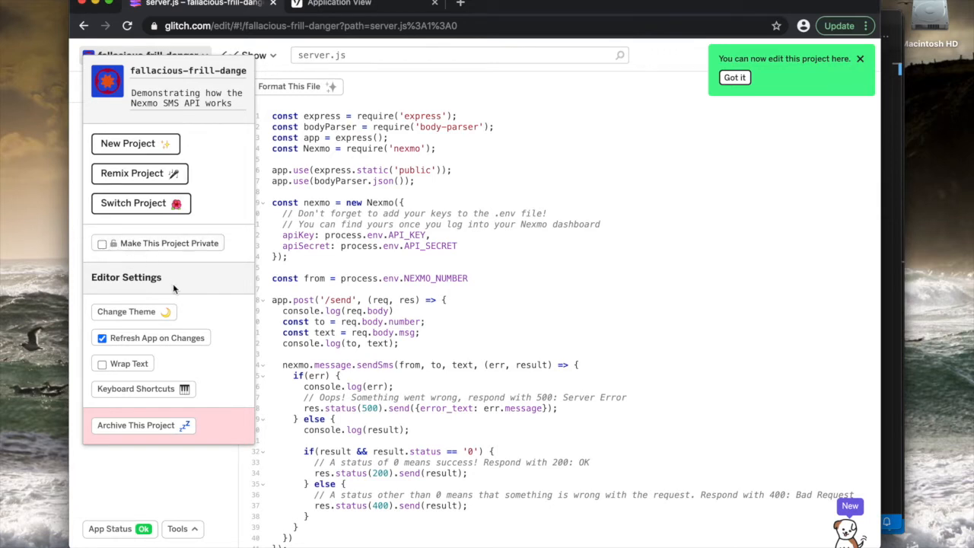
{"action": "mouse_move", "coordinate": [220, 449]}
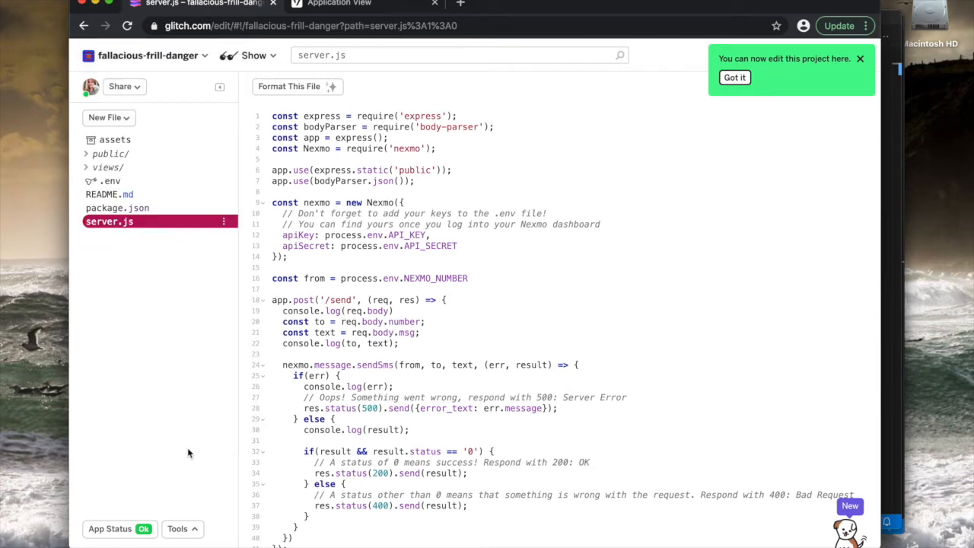
{"action": "mouse_move", "coordinate": [124, 86]}
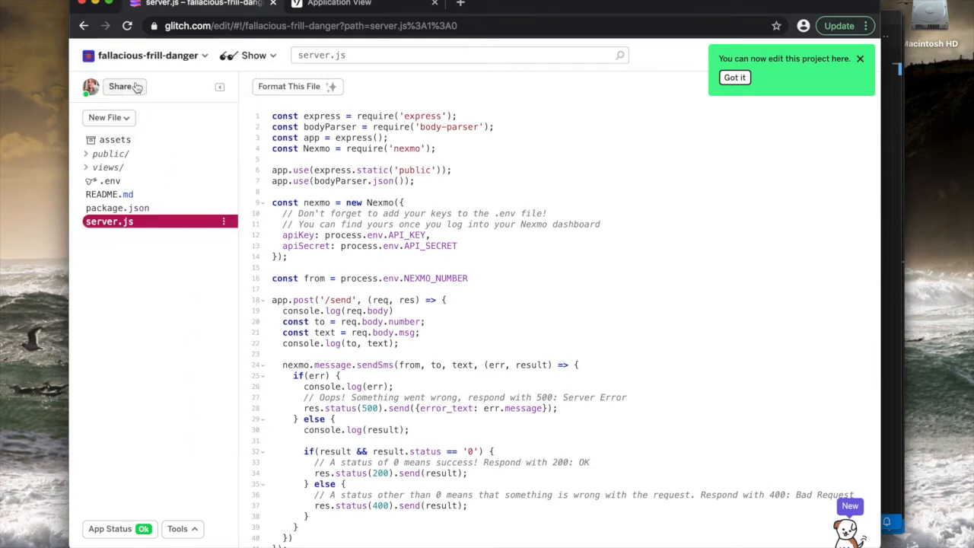
{"action": "left_click", "coordinate": [119, 86]}
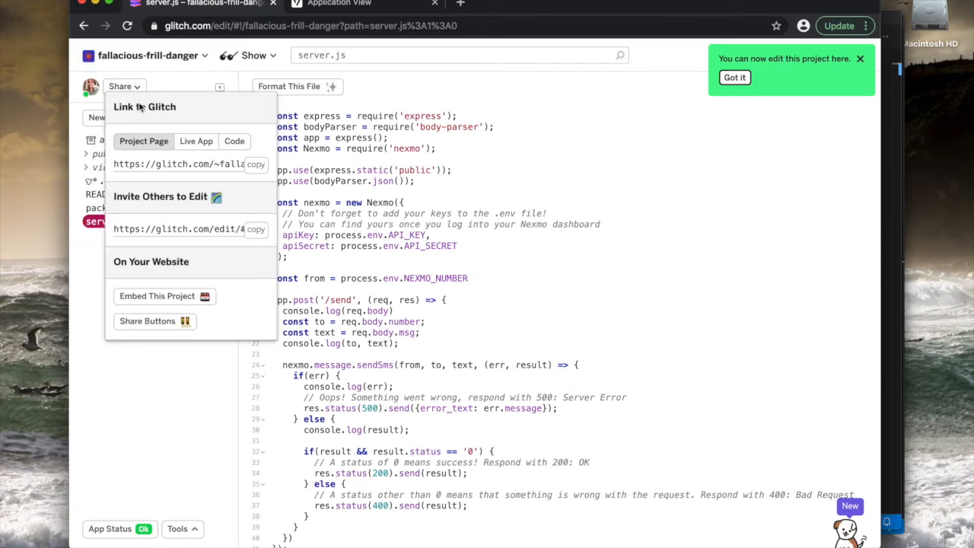
{"action": "mouse_move", "coordinate": [156, 194]}
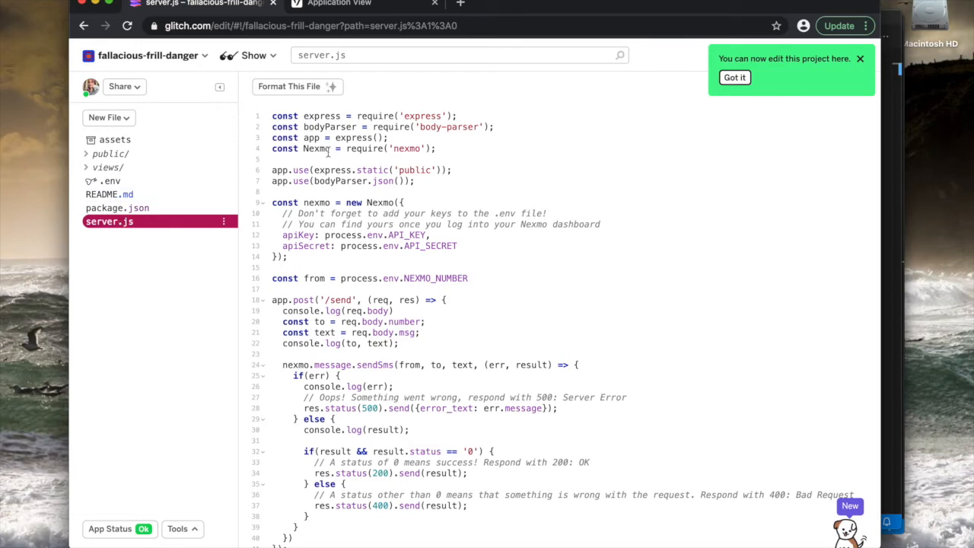
{"action": "scroll", "scroll_direction": "up", "scroll_amount": 3}
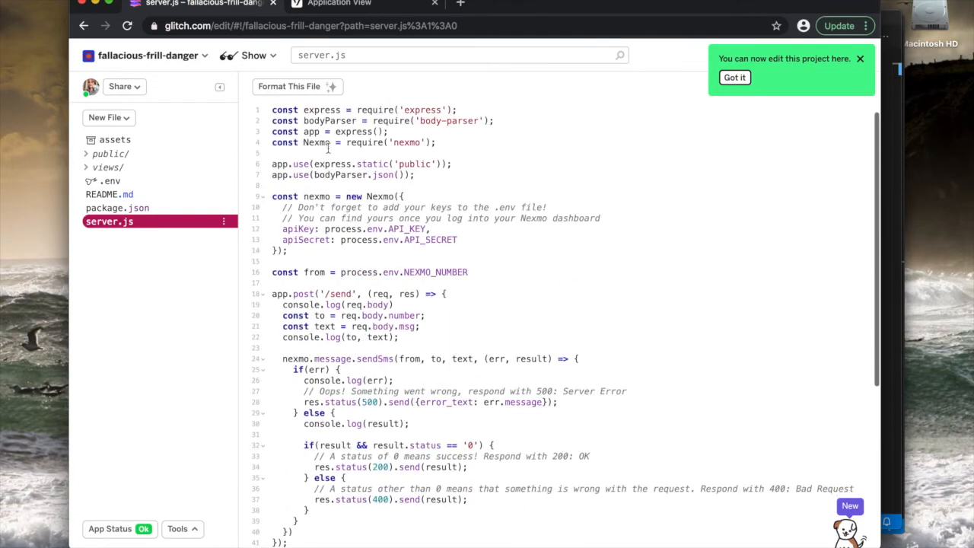
Step: Browse README.md and package.json, then open .env with its four variables
{"action": "left_click", "coordinate": [108, 194]}
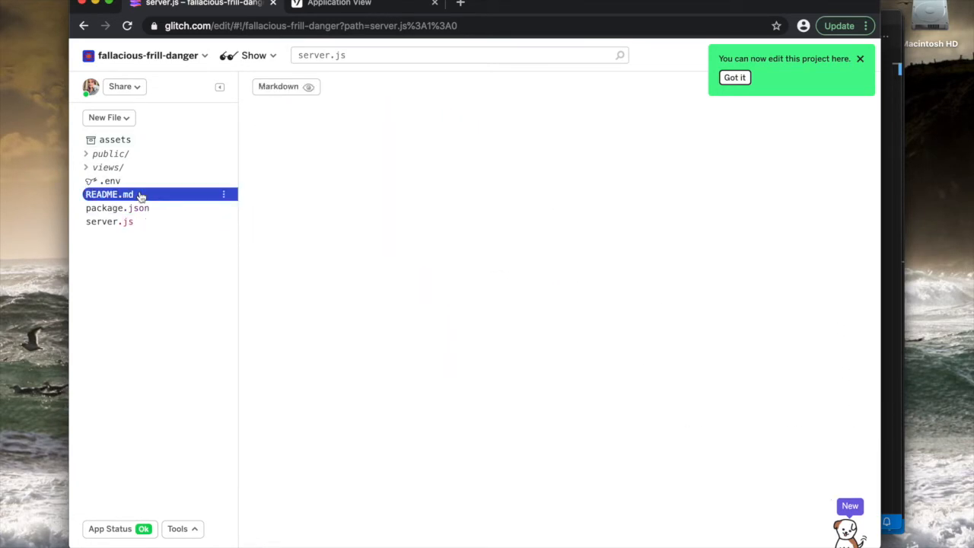
{"action": "left_click", "coordinate": [108, 194]}
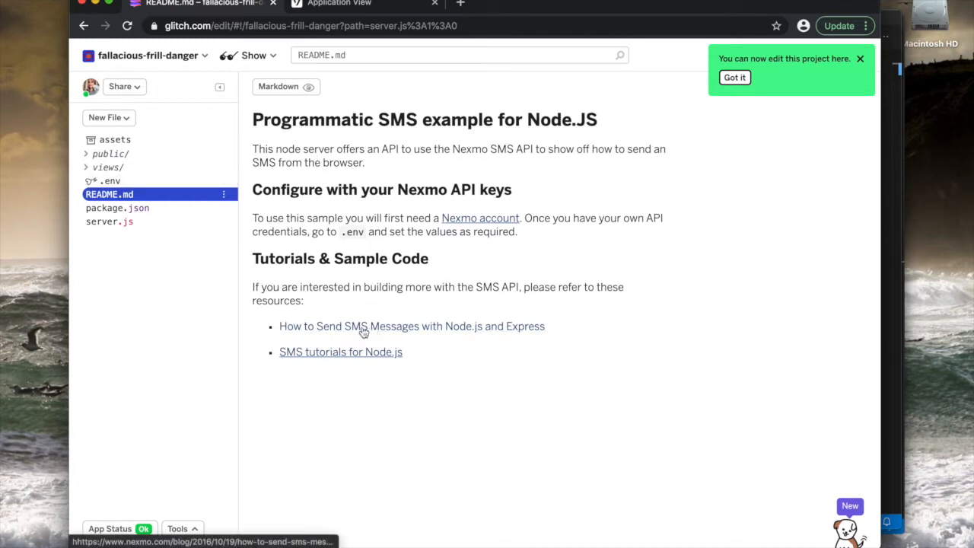
{"action": "left_click", "coordinate": [116, 208]}
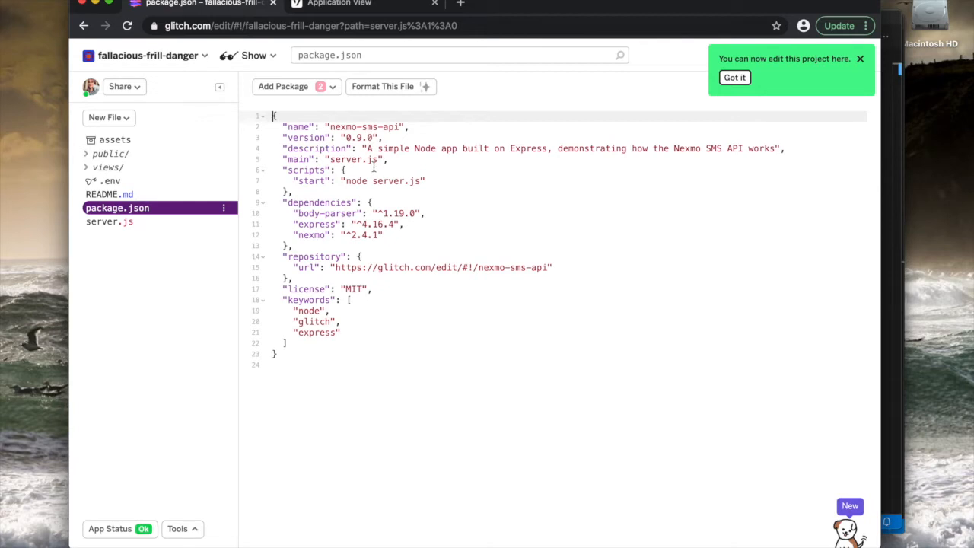
{"action": "mouse_move", "coordinate": [379, 313]}
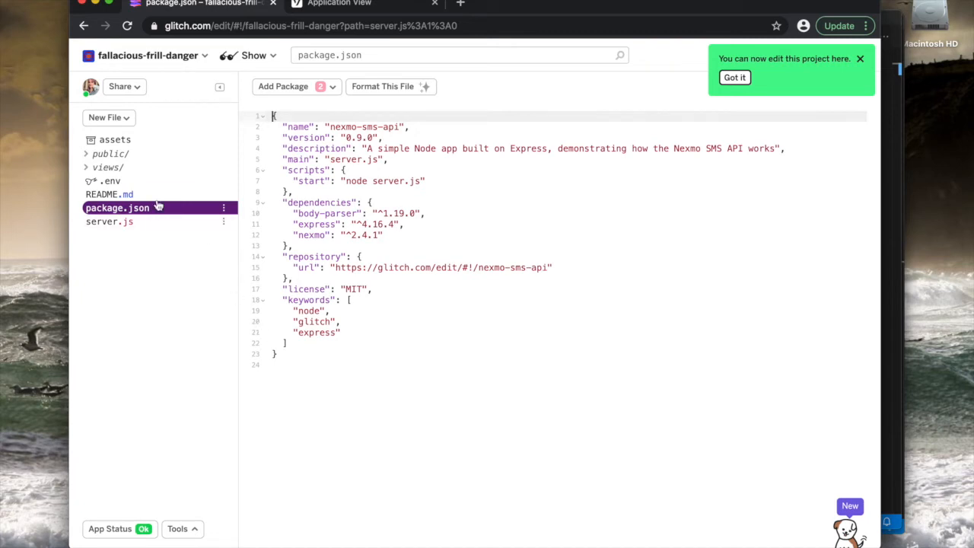
{"action": "left_click", "coordinate": [111, 181]}
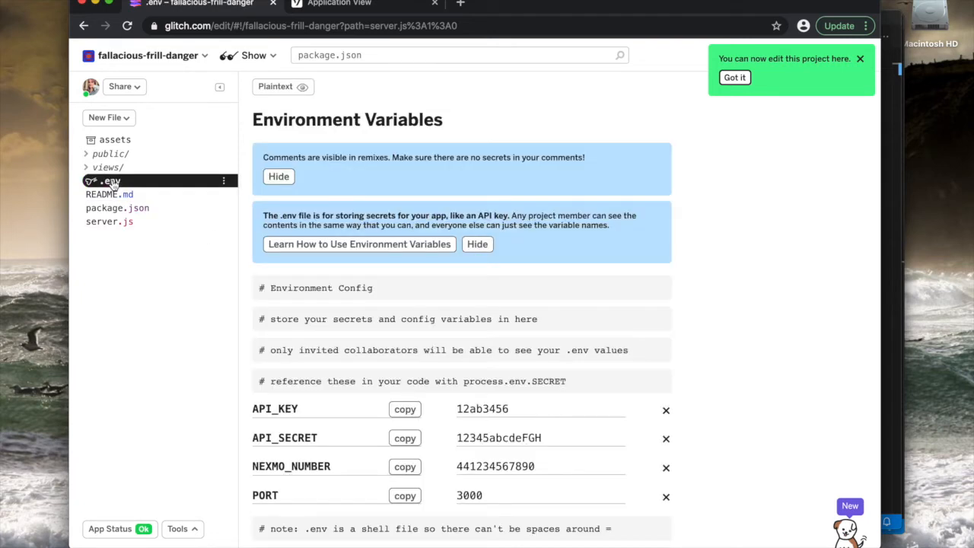
{"action": "scroll", "scroll_direction": "down", "scroll_amount": 3}
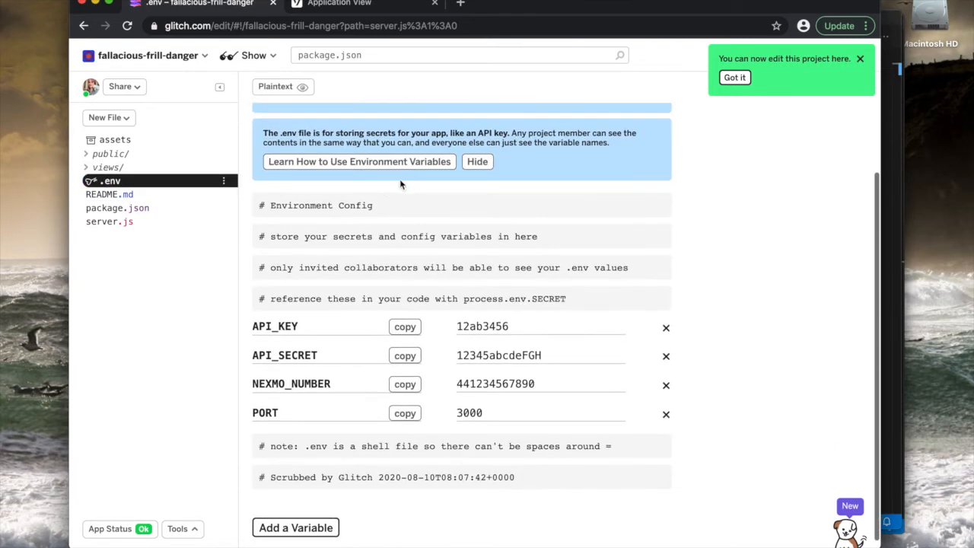
{"action": "mouse_move", "coordinate": [511, 405]}
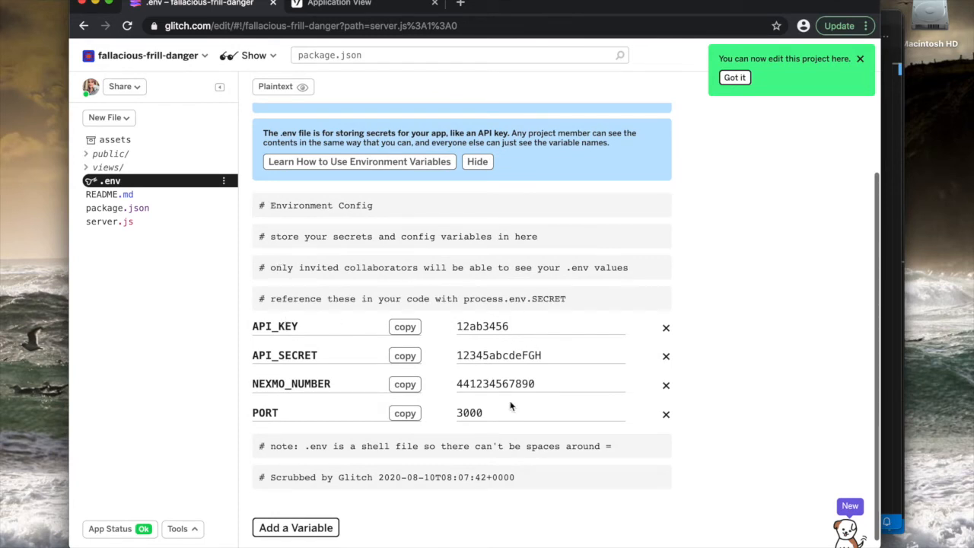
{"action": "mouse_move", "coordinate": [456, 457]}
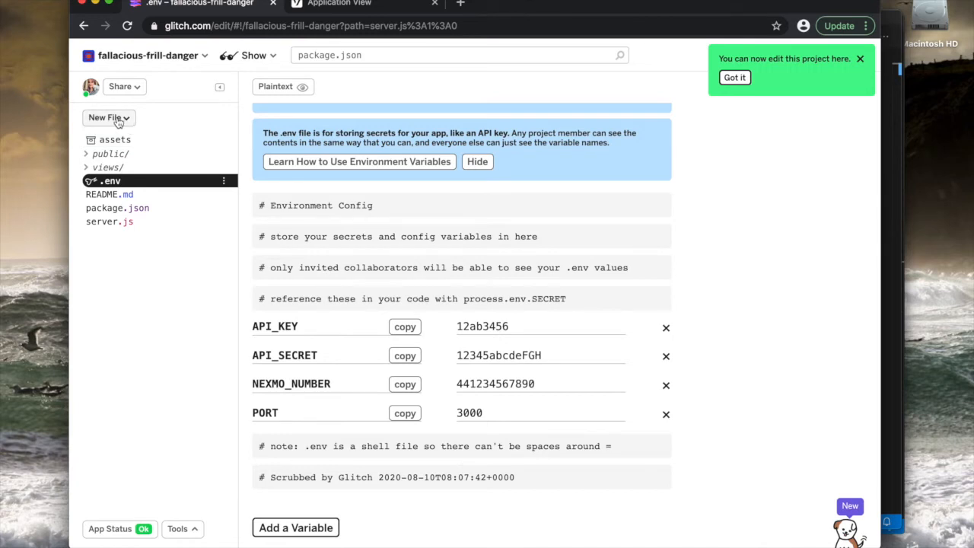
Step: Add a new file named .data/private.key to the project
{"action": "left_click", "coordinate": [106, 117]}
{"action": "type", "text": ".data"}
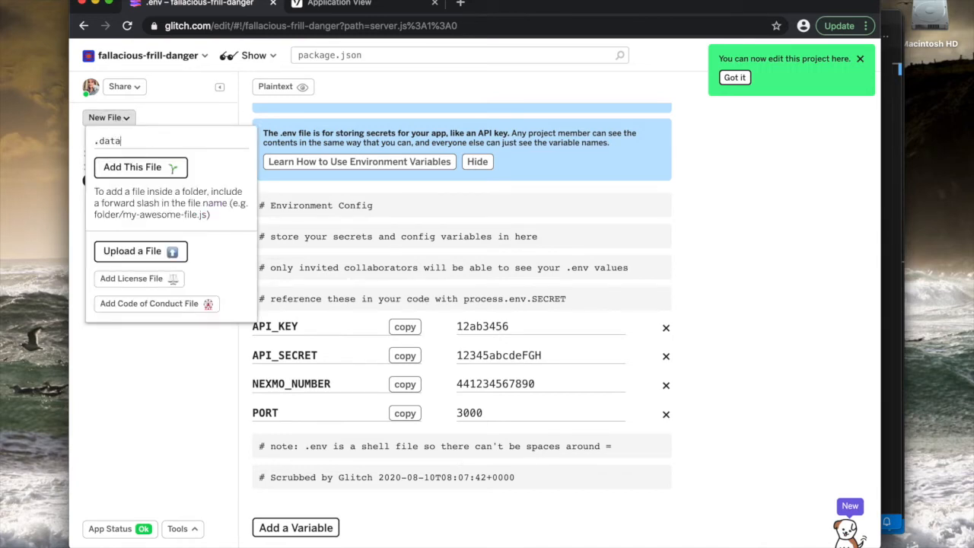
{"action": "type", "text": "/pr"}
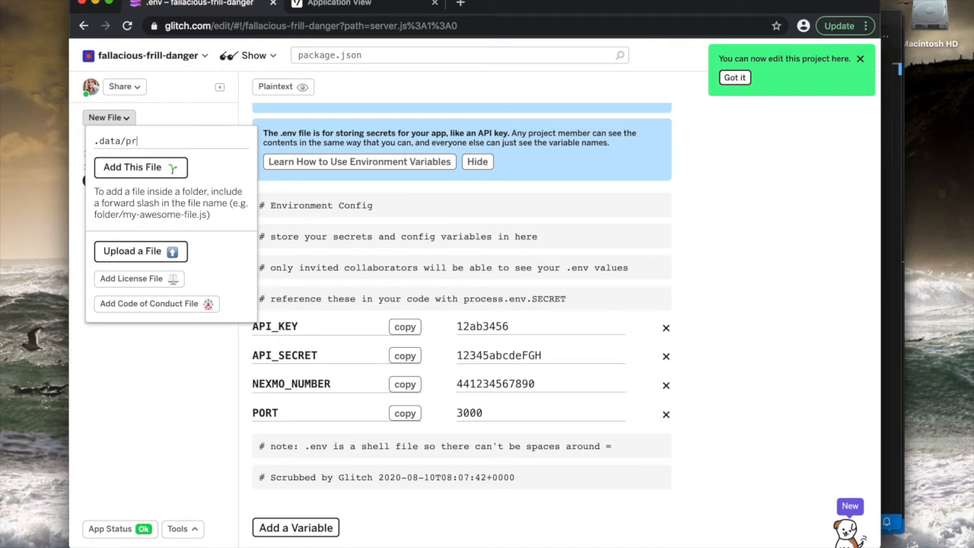
{"action": "type", "text": "ivate.key"}
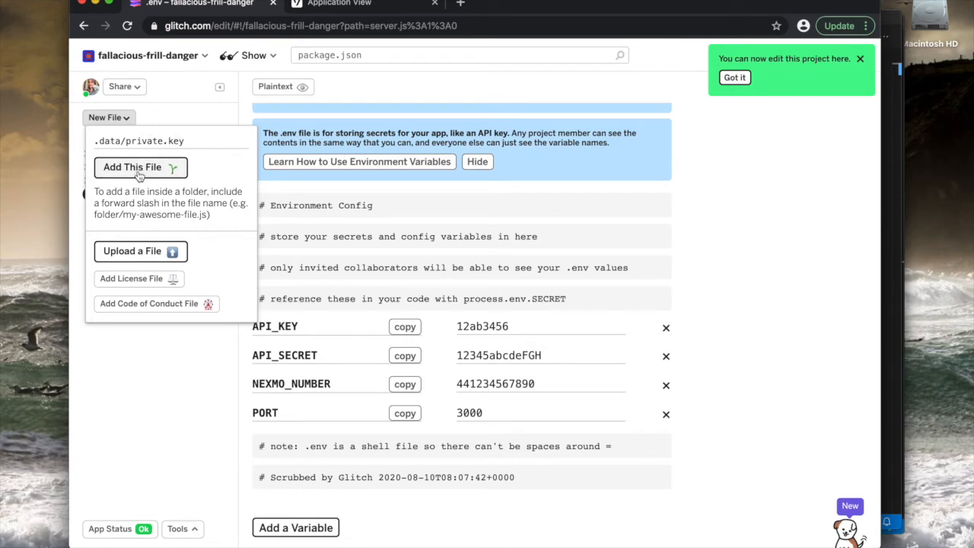
{"action": "left_click", "coordinate": [132, 167]}
{"action": "type", "text": "-----"}
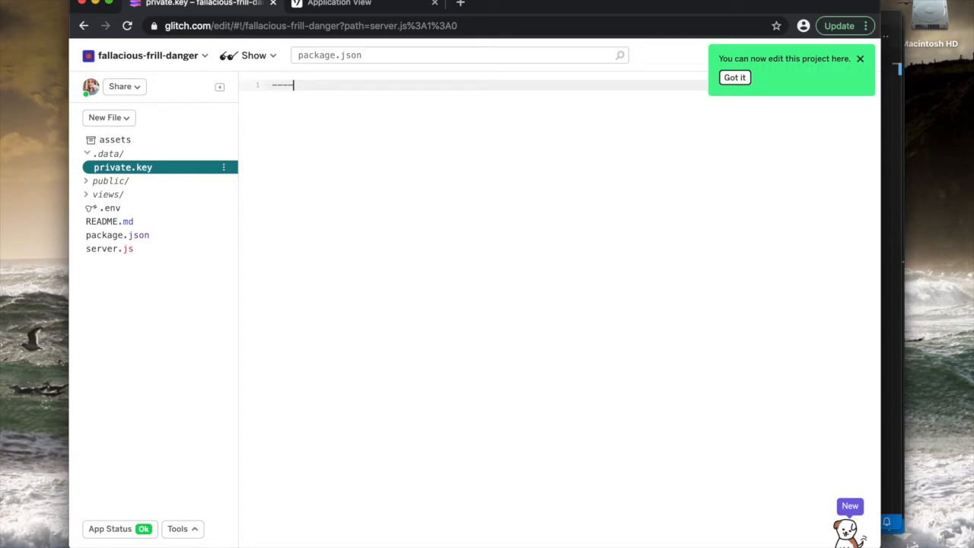
Step: Type the placeholder line '-----BEGIN...' into private.key
{"action": "type", "text": "BEGIN"}
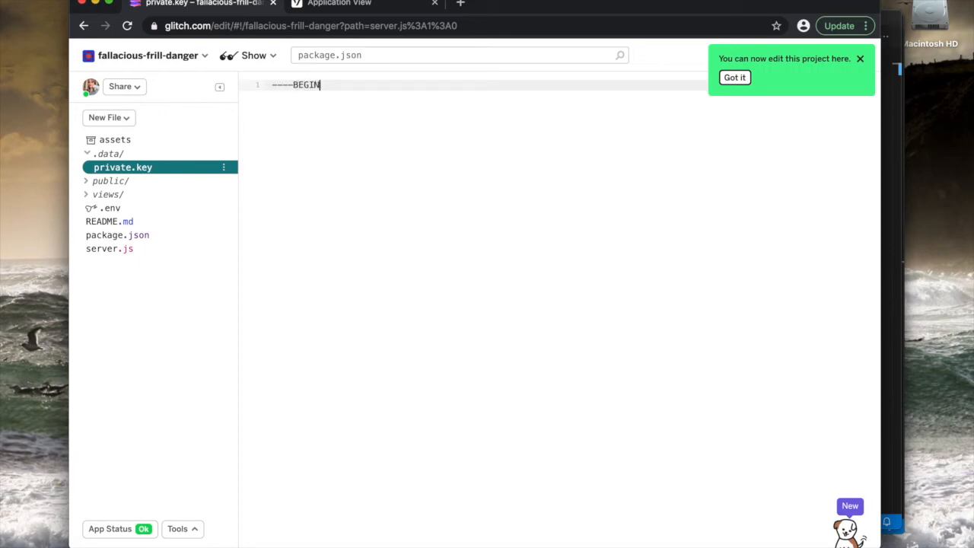
{"action": "type", "text": ".."}
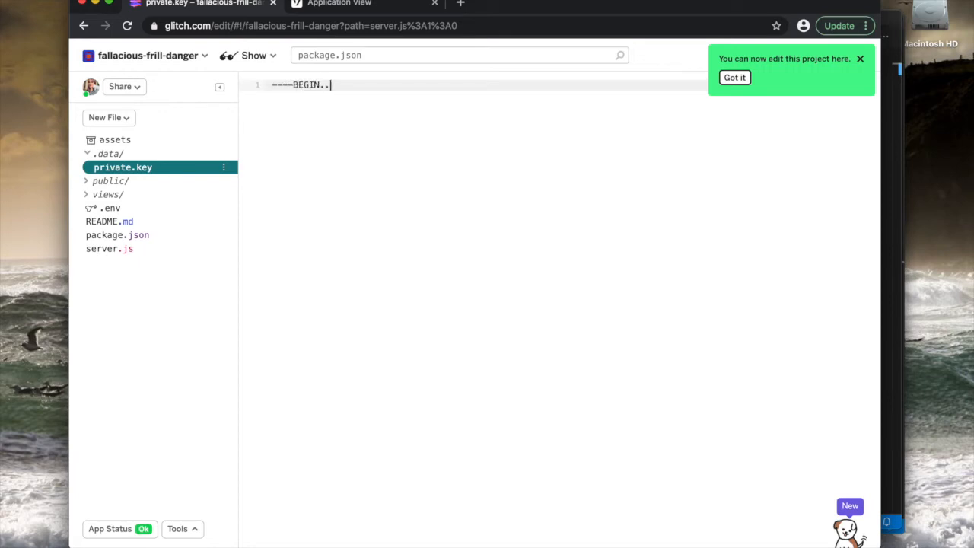
{"action": "type", "text": "."}
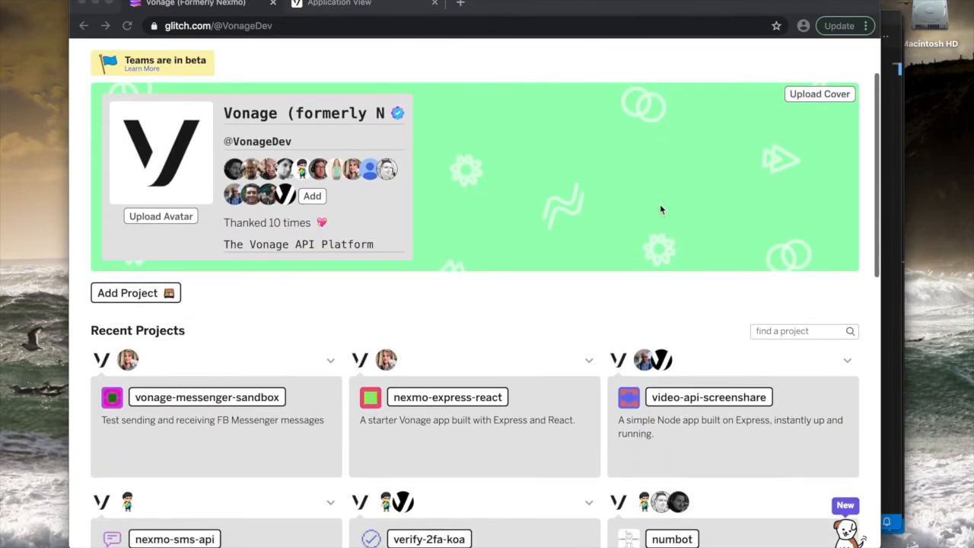
Step: Scroll up and down through the Vonage team's Recent Projects list
{"action": "scroll", "scroll_direction": "down", "scroll_amount": 3}
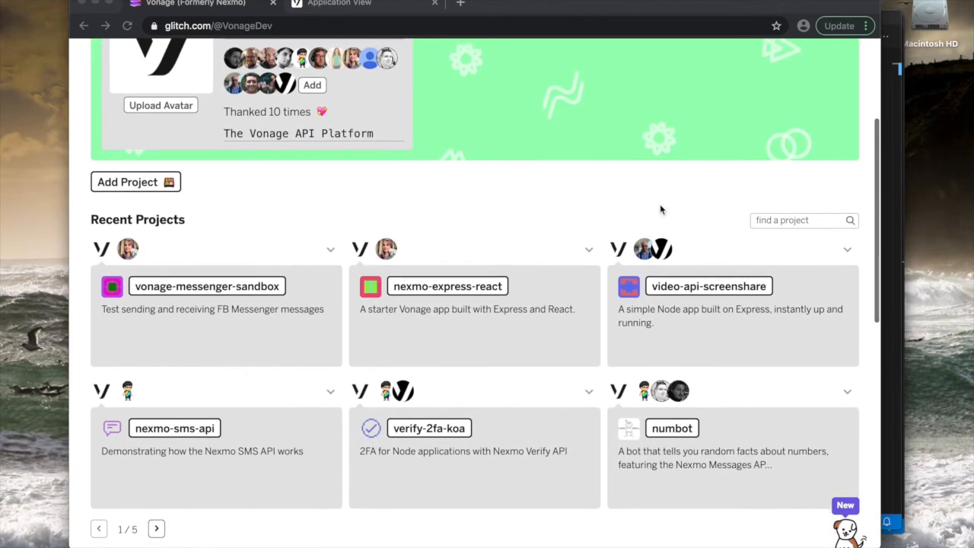
{"action": "scroll", "scroll_direction": "down", "scroll_amount": 3}
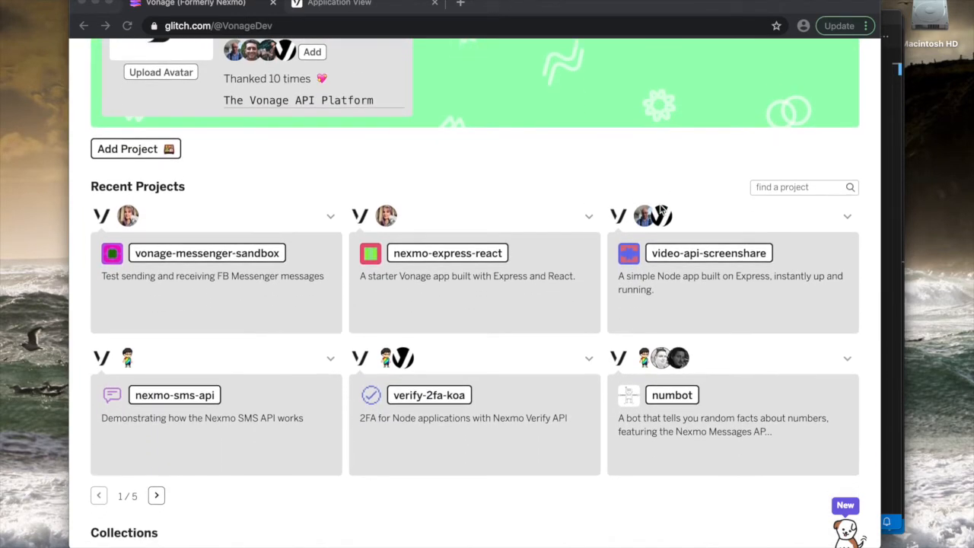
{"action": "scroll", "scroll_direction": "down", "scroll_amount": 3}
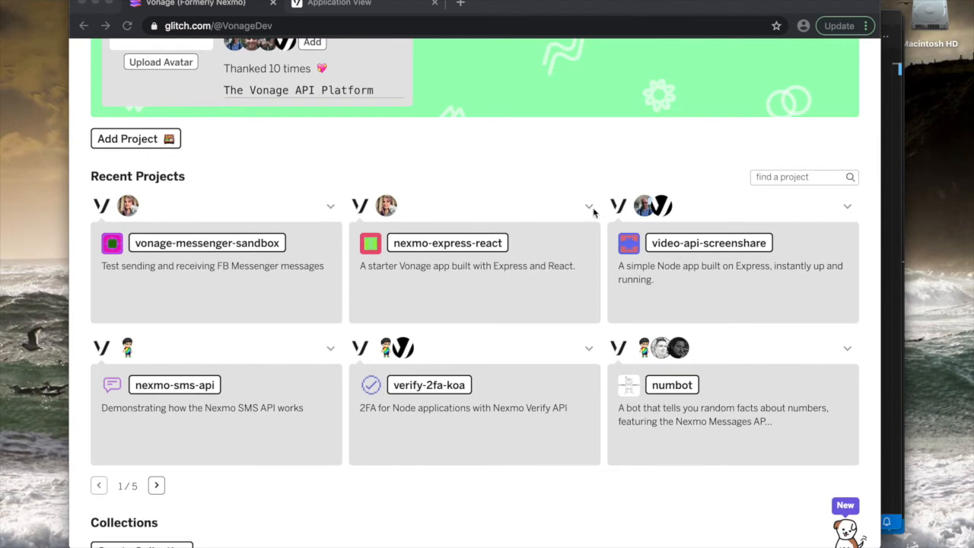
{"action": "scroll", "scroll_direction": "up", "scroll_amount": 3}
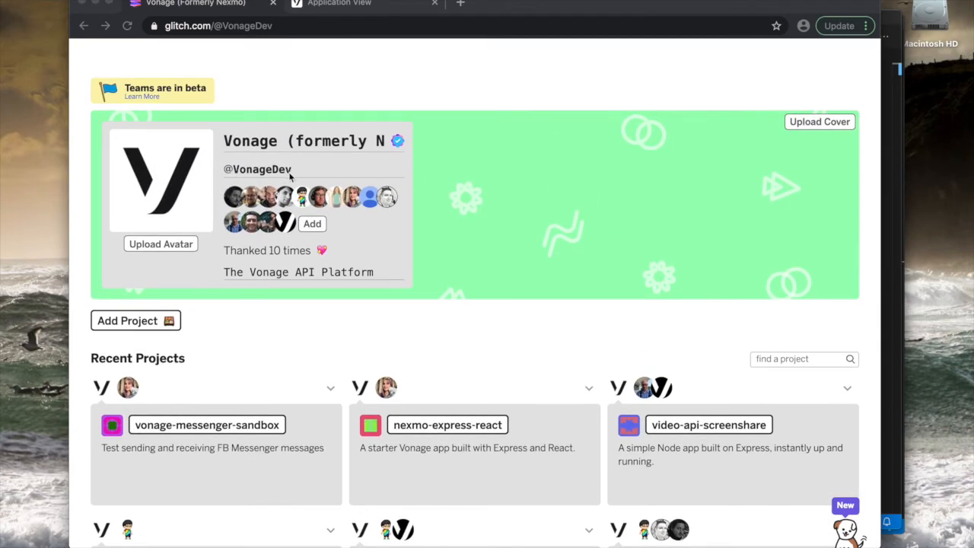
{"action": "scroll", "scroll_direction": "up", "scroll_amount": 3}
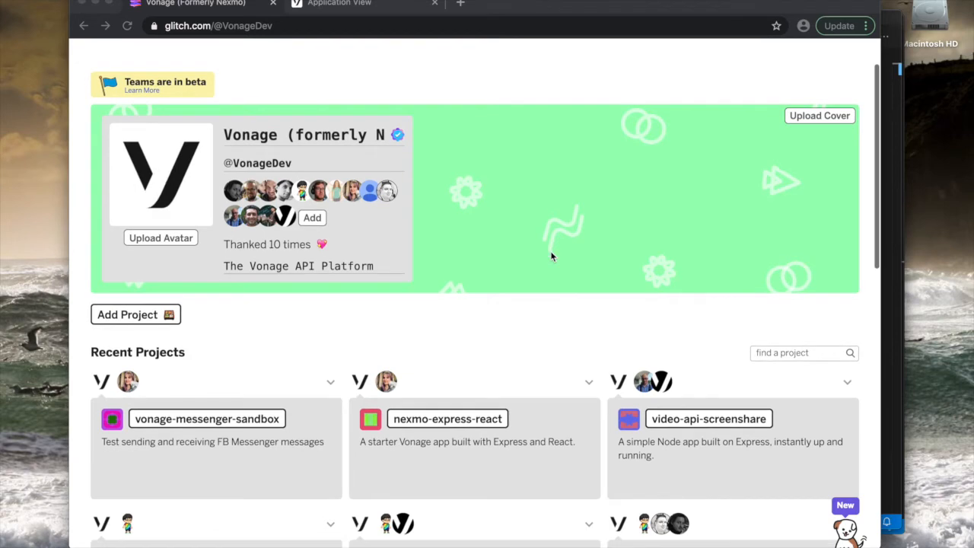
{"action": "scroll", "scroll_direction": "down", "scroll_amount": 3}
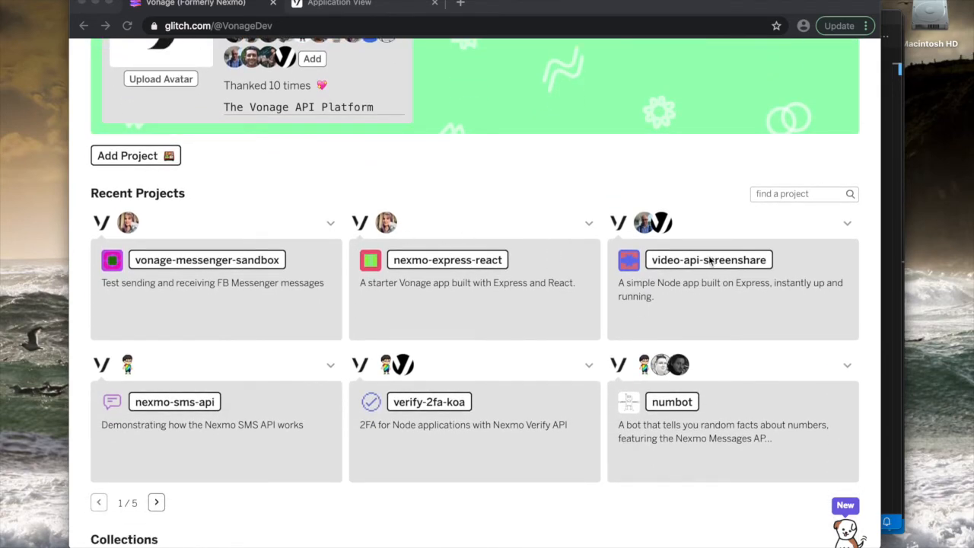
Step: Filter the team's projects by searching for 'starter'
{"action": "left_click", "coordinate": [799, 193]}
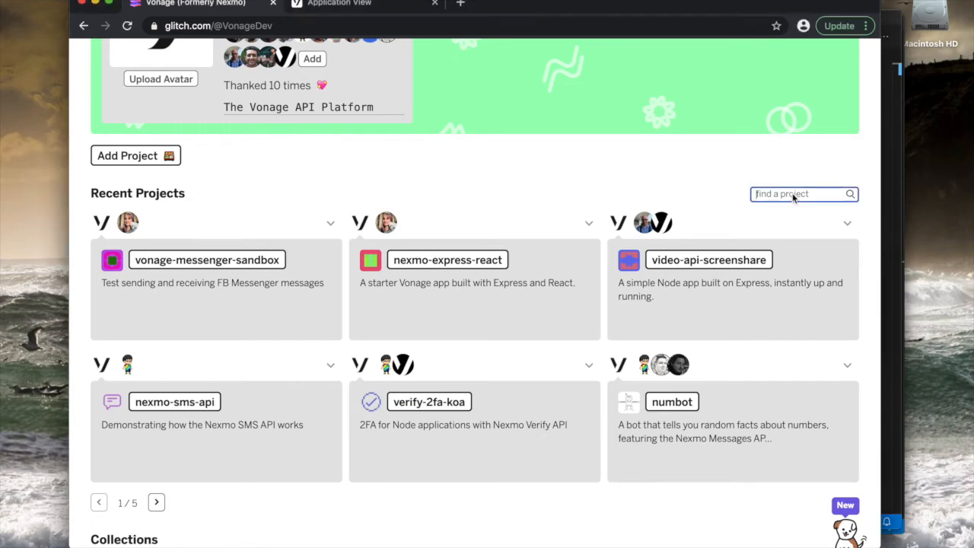
{"action": "type", "text": "starter"}
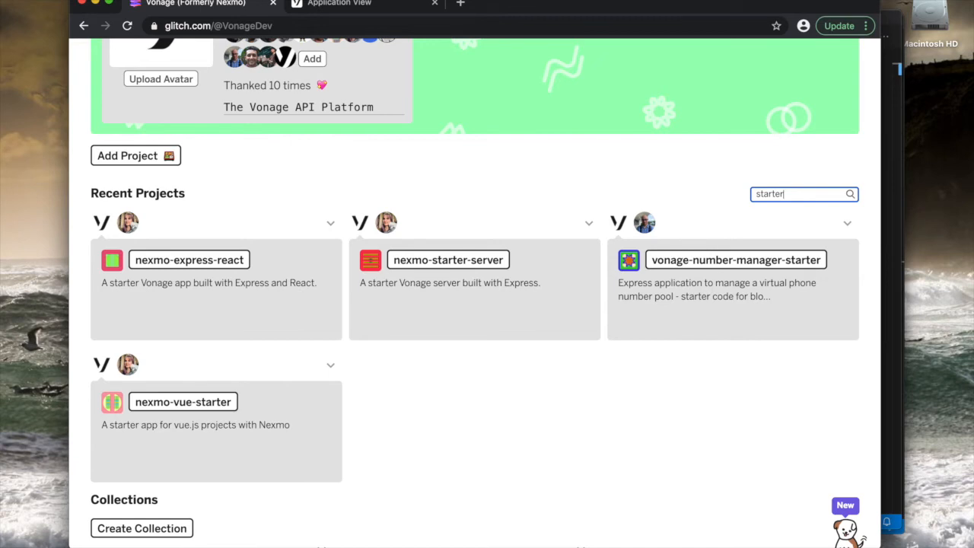
{"action": "mouse_move", "coordinate": [523, 335]}
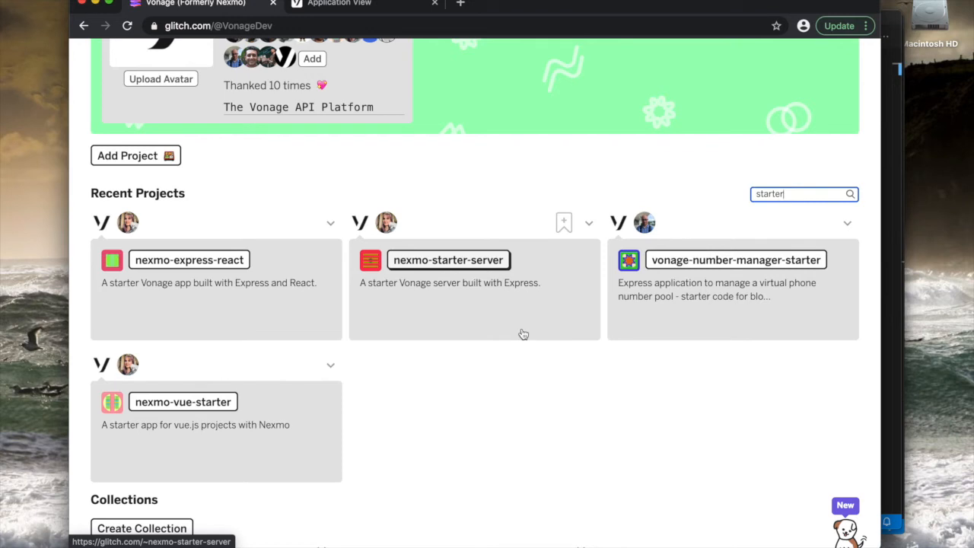
{"action": "mouse_move", "coordinate": [701, 260]}
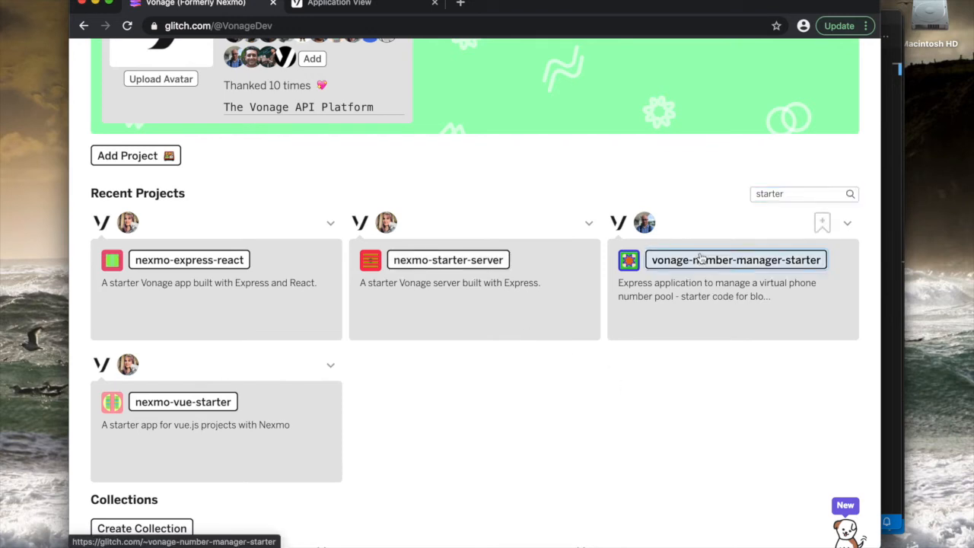
Step: Open the vonage-number-manager-starter project and scroll its page
{"action": "left_click", "coordinate": [735, 260]}
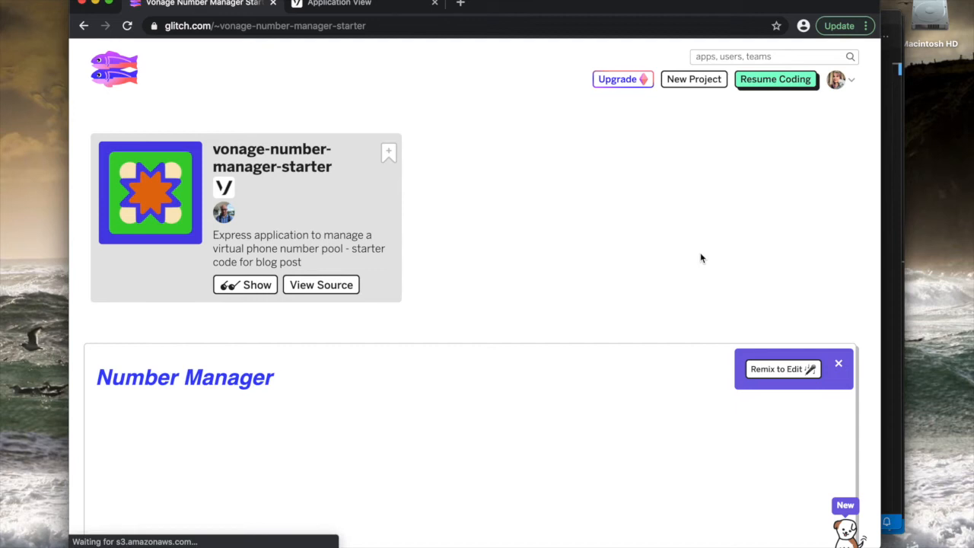
{"action": "mouse_move", "coordinate": [408, 306]}
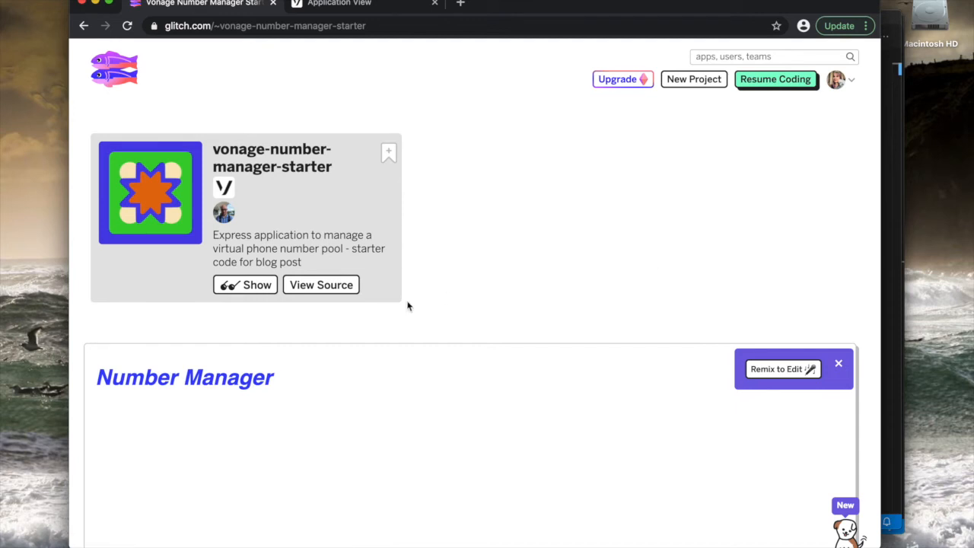
{"action": "scroll", "scroll_direction": "down", "scroll_amount": 3}
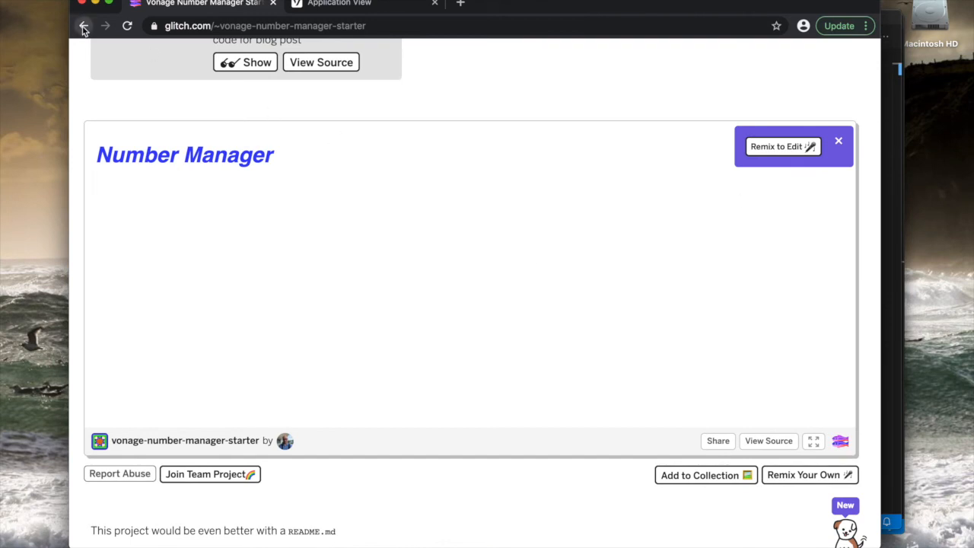
Step: Return to the starter list and open nexmo-express-react, scrolling while its preview loads
{"action": "left_click", "coordinate": [84, 25]}
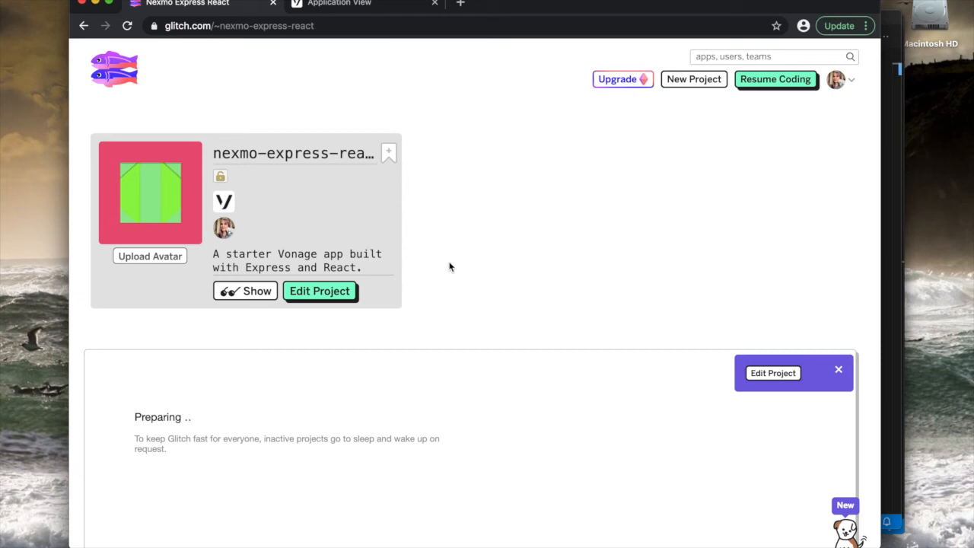
{"action": "scroll", "scroll_direction": "down", "scroll_amount": 3}
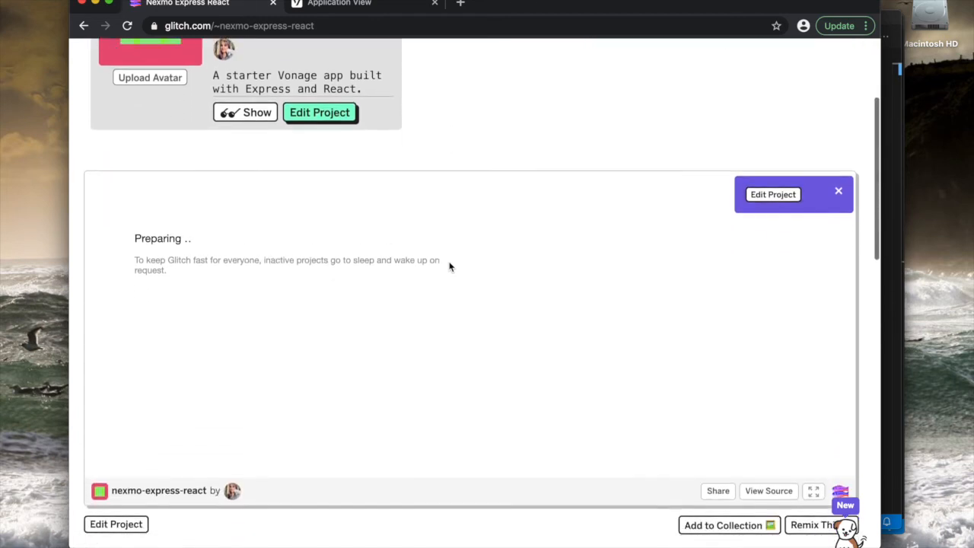
{"action": "scroll", "scroll_direction": "down", "scroll_amount": 3}
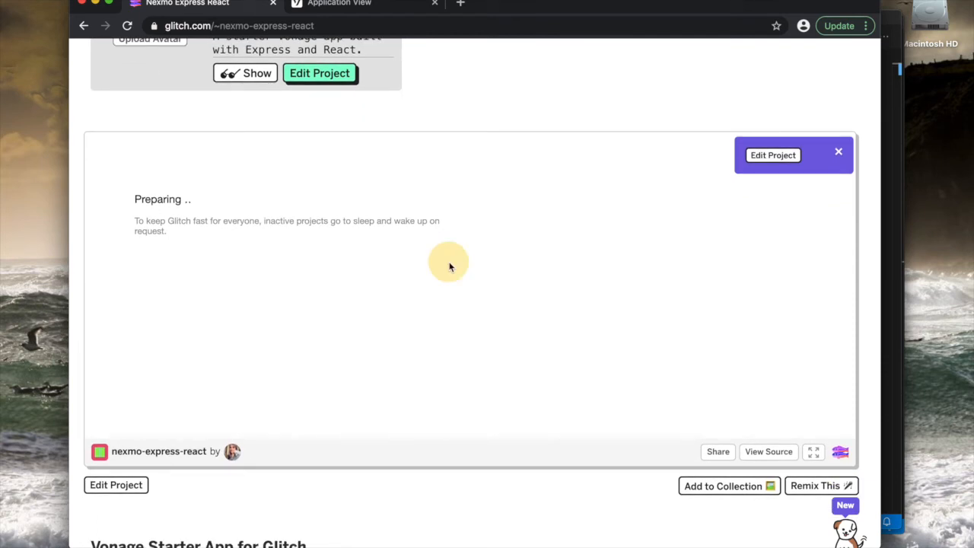
{"action": "mouse_move", "coordinate": [627, 6]}
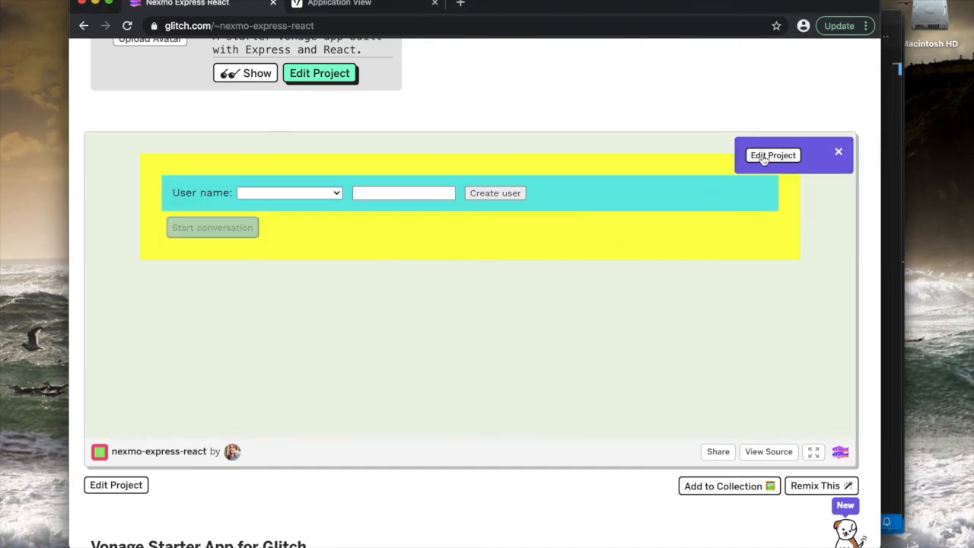
{"action": "scroll", "scroll_direction": "down", "scroll_amount": 3}
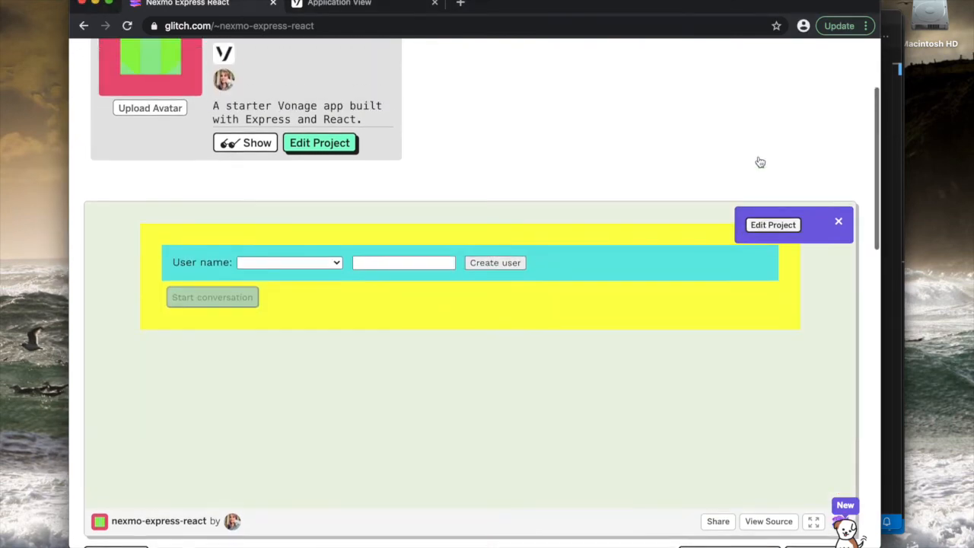
{"action": "scroll", "scroll_direction": "up", "scroll_amount": 3}
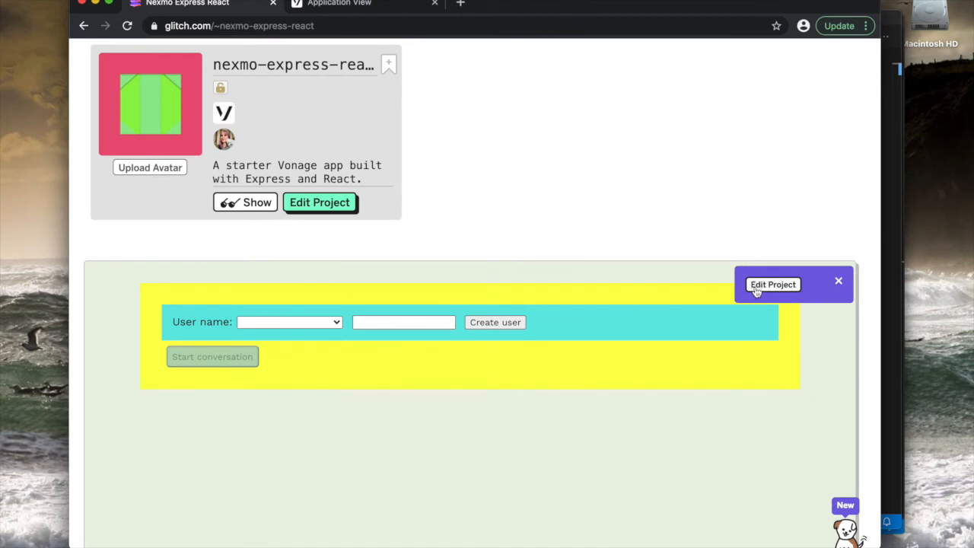
{"action": "mouse_move", "coordinate": [661, 319]}
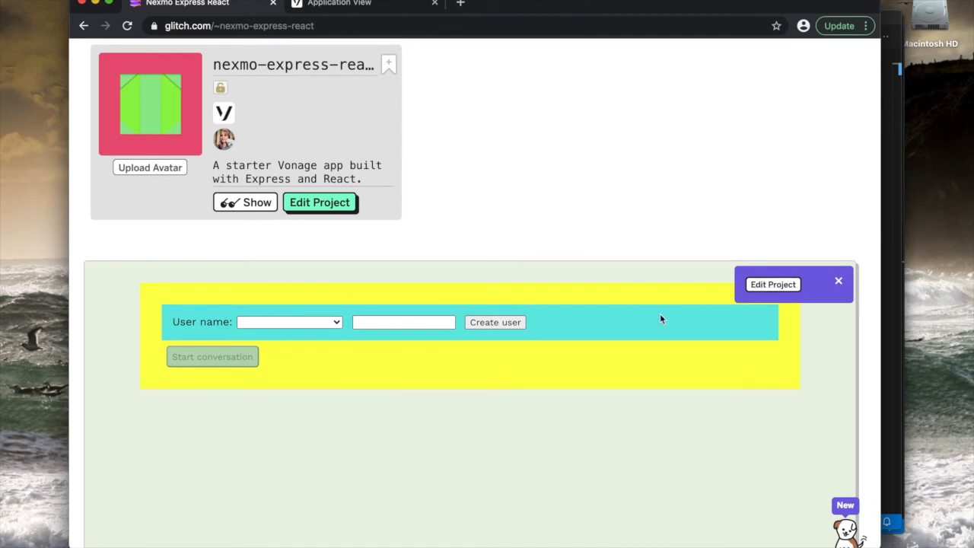
{"action": "mouse_move", "coordinate": [308, 230]}
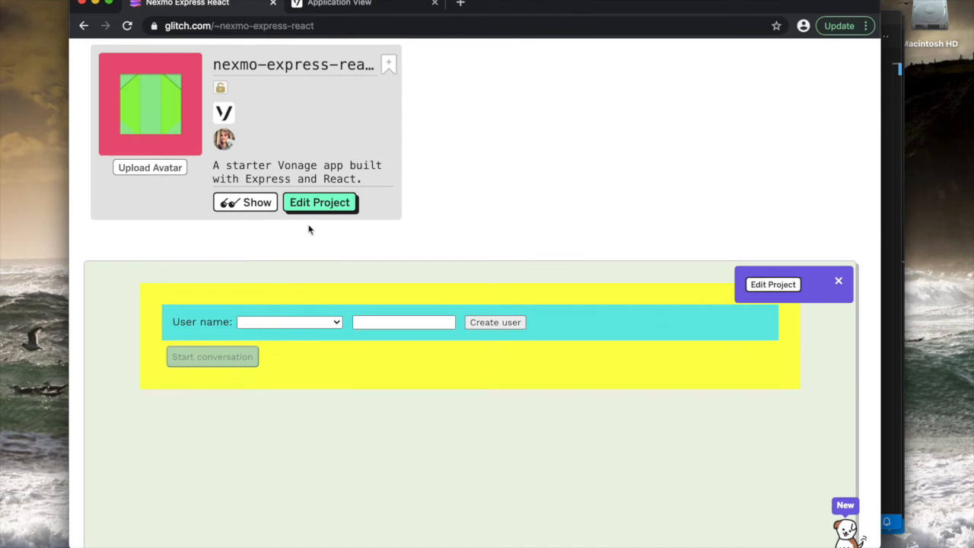
Step: Open nexmo-express-react in the code editor via Edit Project
{"action": "left_click", "coordinate": [320, 201]}
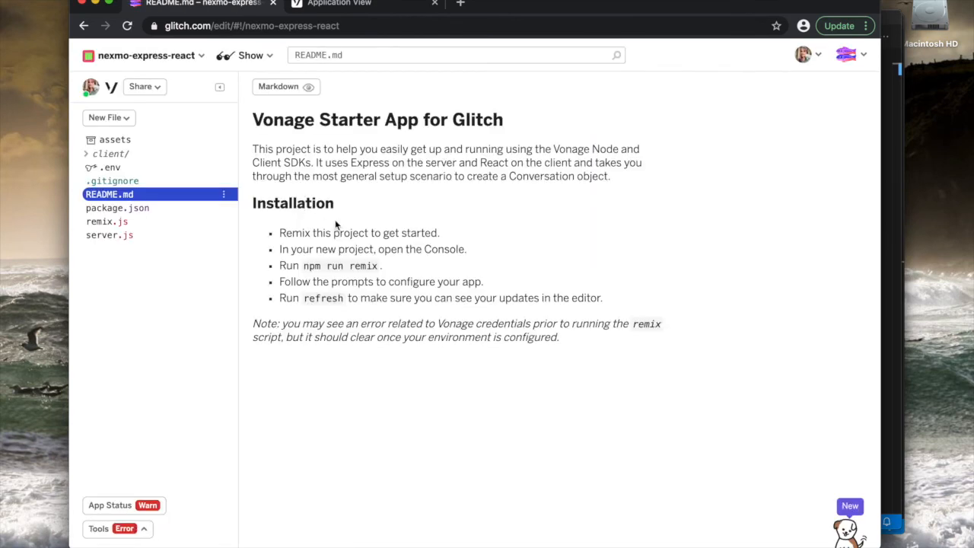
{"action": "mouse_move", "coordinate": [386, 245]}
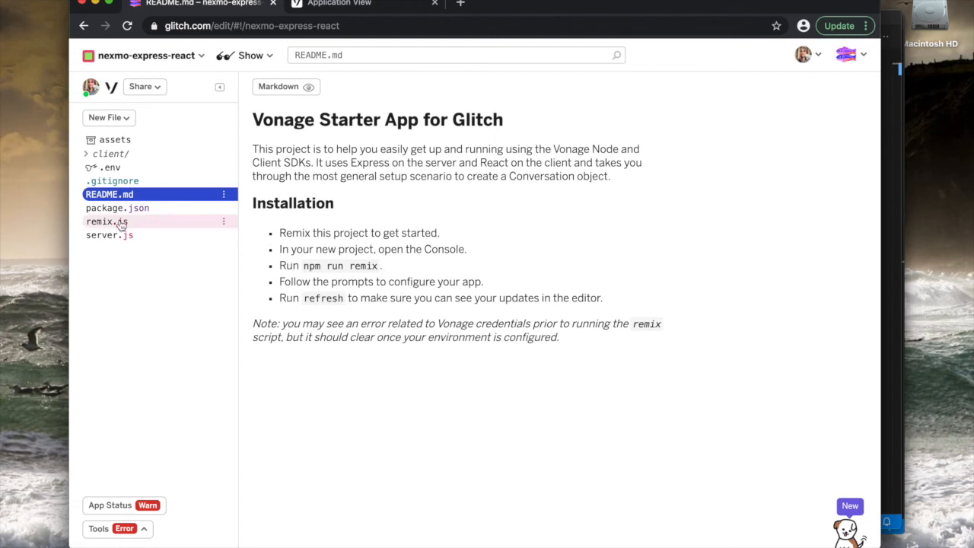
Step: Open remix.js and scroll down to its writeEnv function
{"action": "left_click", "coordinate": [107, 220]}
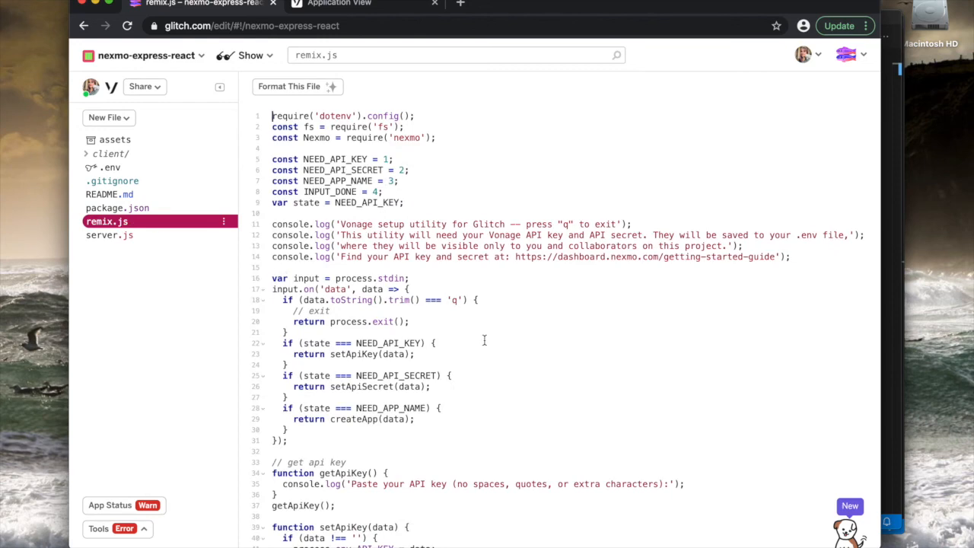
{"action": "scroll", "scroll_direction": "down", "scroll_amount": 3}
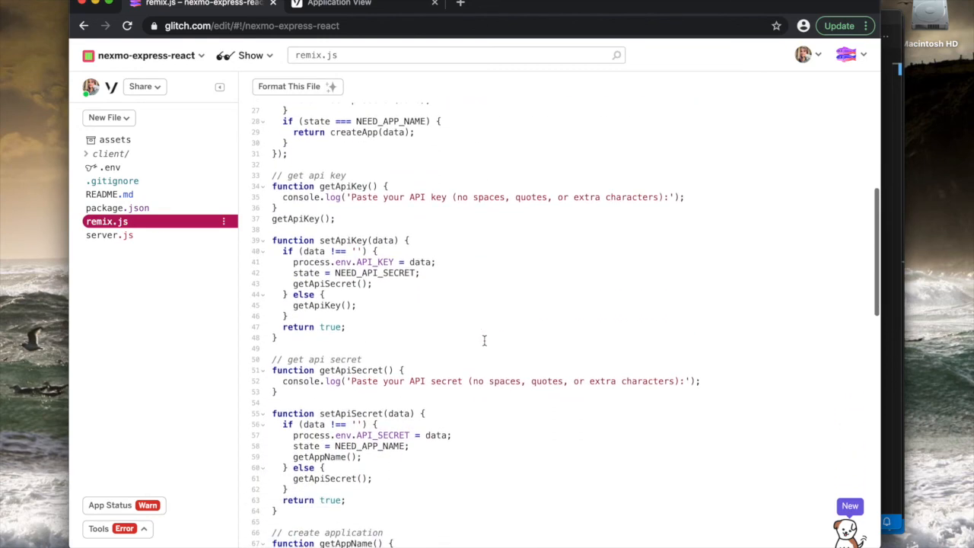
{"action": "scroll", "scroll_direction": "down", "scroll_amount": 3}
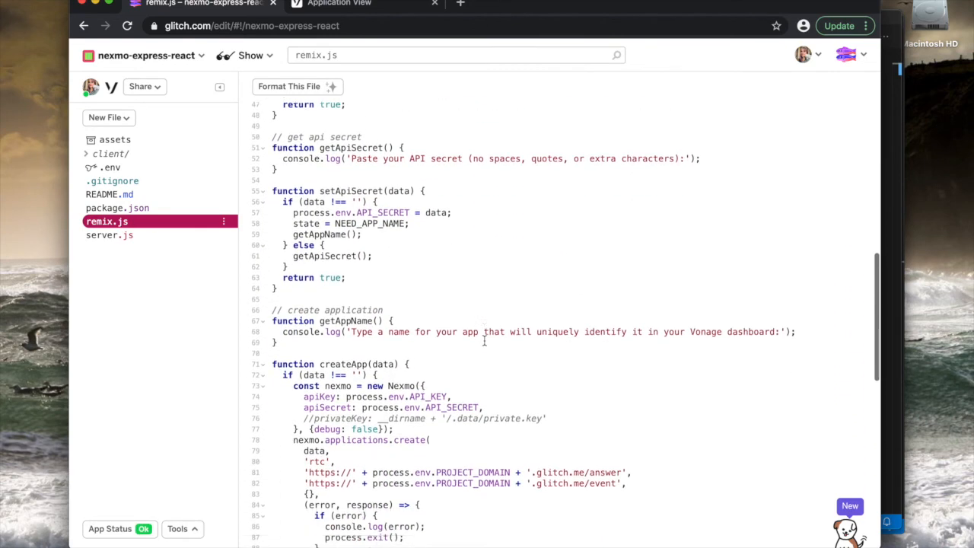
{"action": "scroll", "scroll_direction": "down", "scroll_amount": 3}
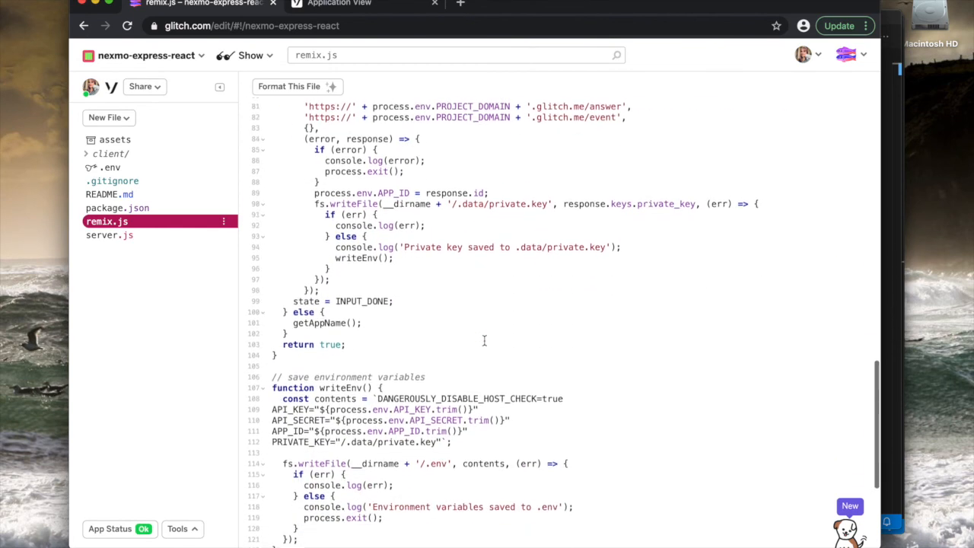
{"action": "scroll", "scroll_direction": "down", "scroll_amount": 3}
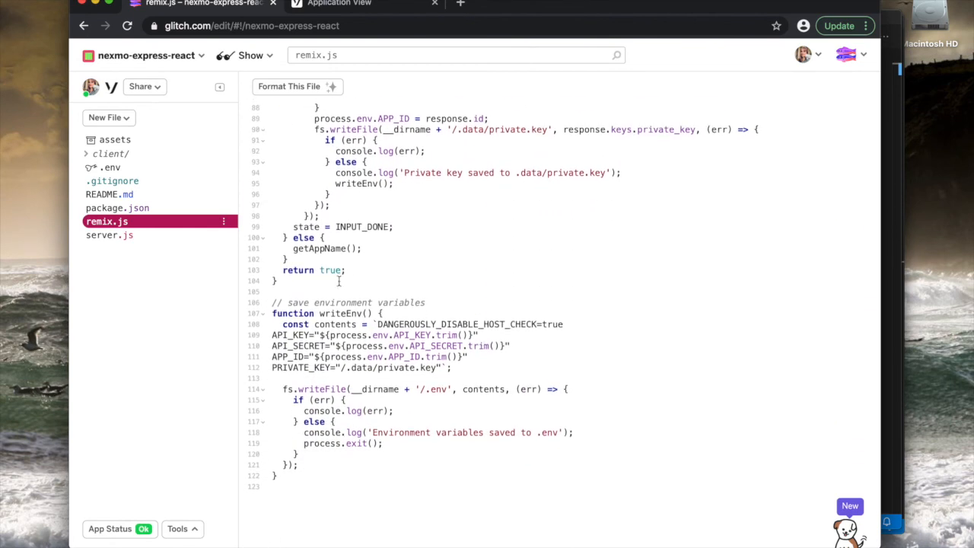
{"action": "mouse_move", "coordinate": [148, 221]}
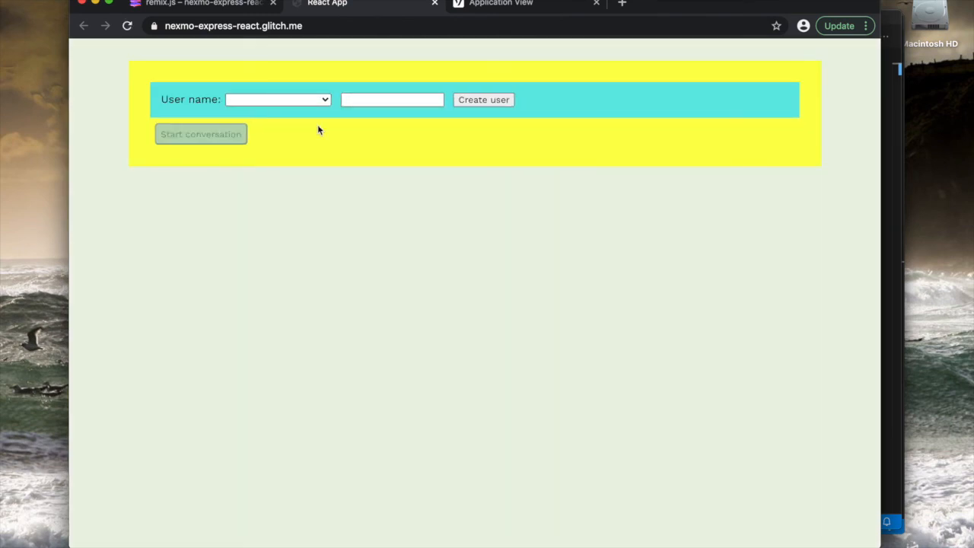
Step: Select 'New Test' from the User name dropdown to connect
{"action": "left_click", "coordinate": [277, 99]}
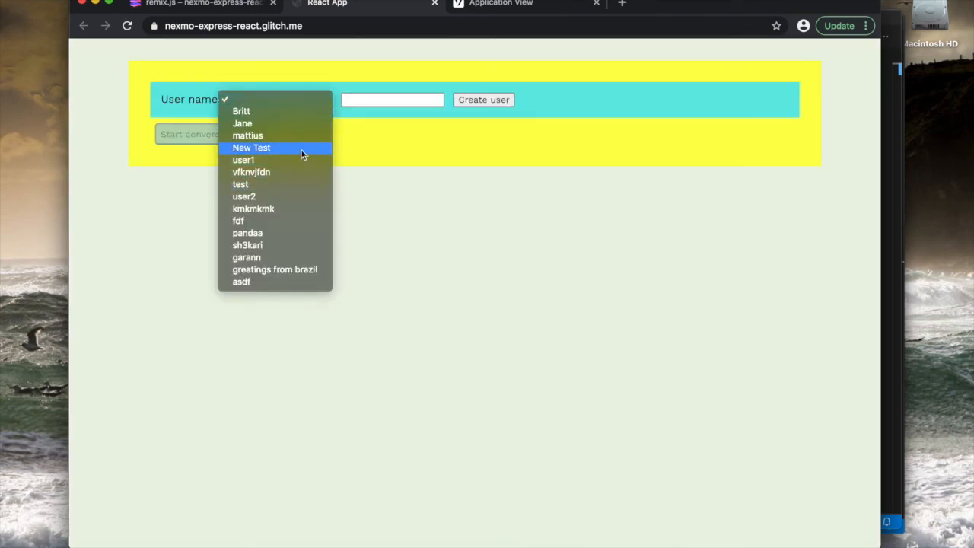
{"action": "left_click", "coordinate": [251, 147]}
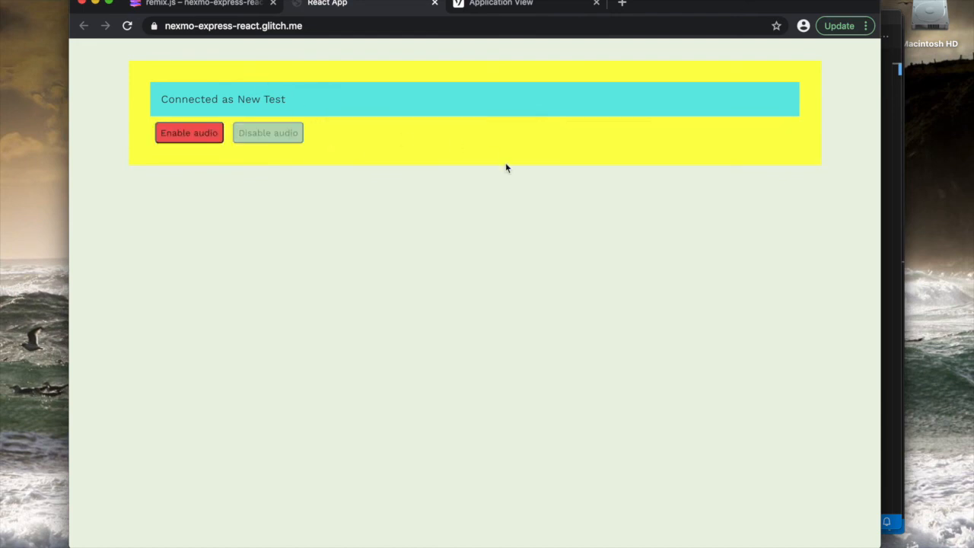
{"action": "mouse_move", "coordinate": [389, 14]}
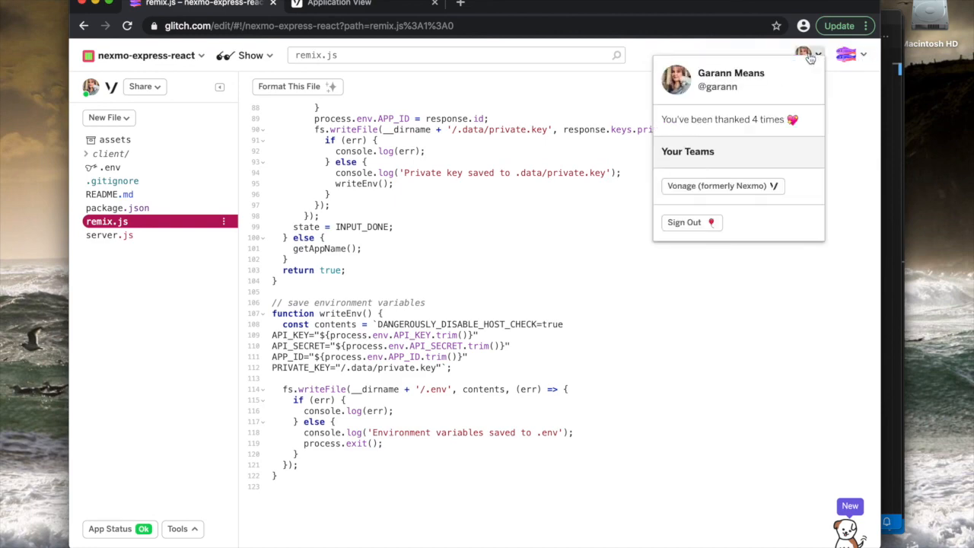
Step: Go to the Vonage (formerly Nexmo) team page and scroll its project list
{"action": "left_click", "coordinate": [715, 186]}
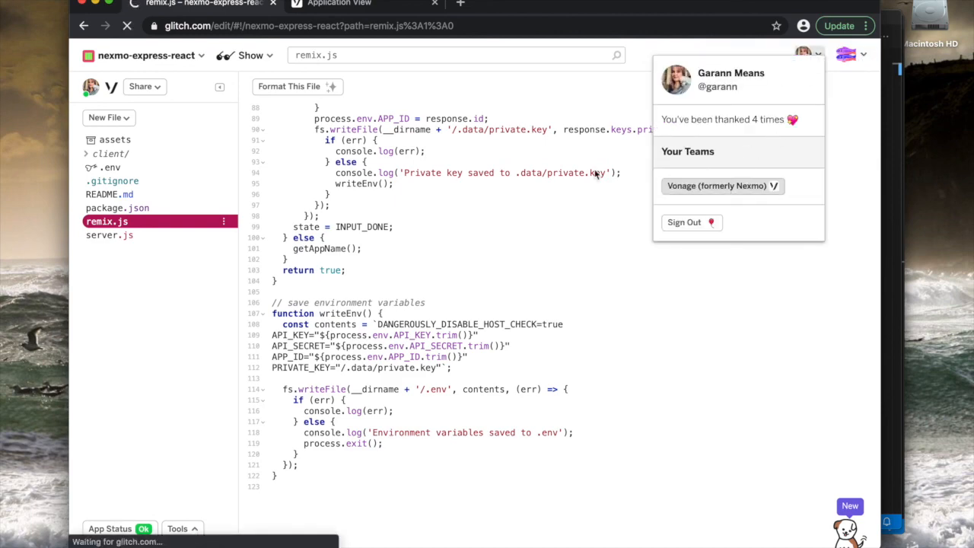
{"action": "left_click", "coordinate": [717, 185]}
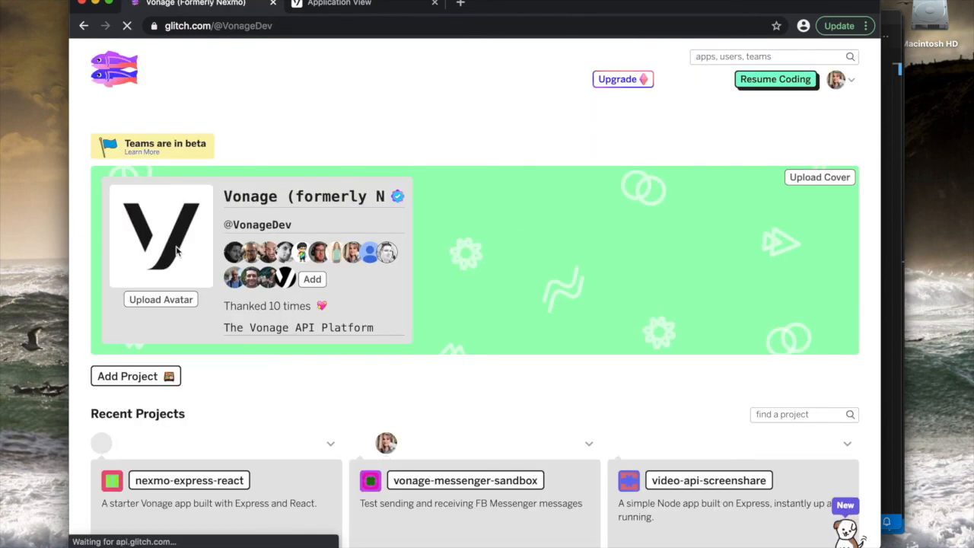
{"action": "scroll", "scroll_direction": "down", "scroll_amount": 3}
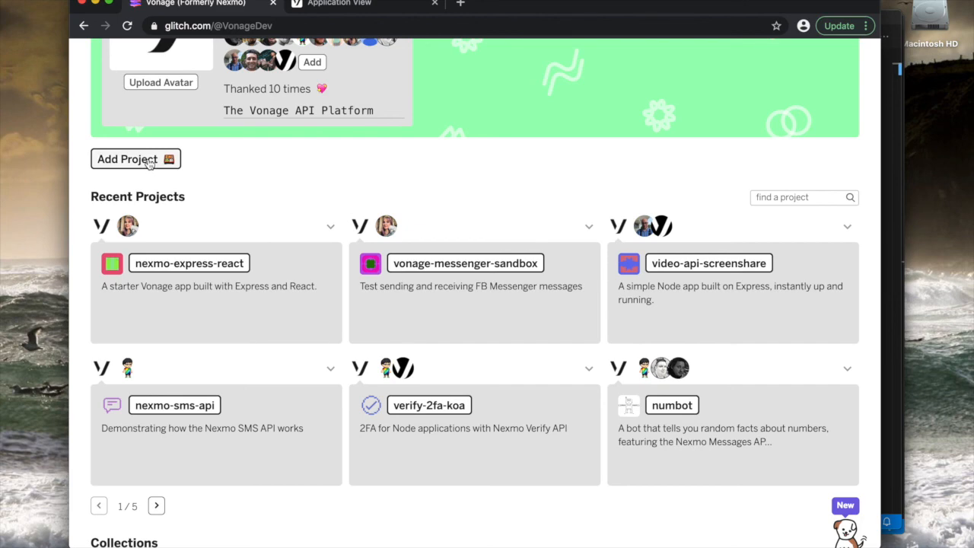
{"action": "scroll", "scroll_direction": "up", "scroll_amount": 3}
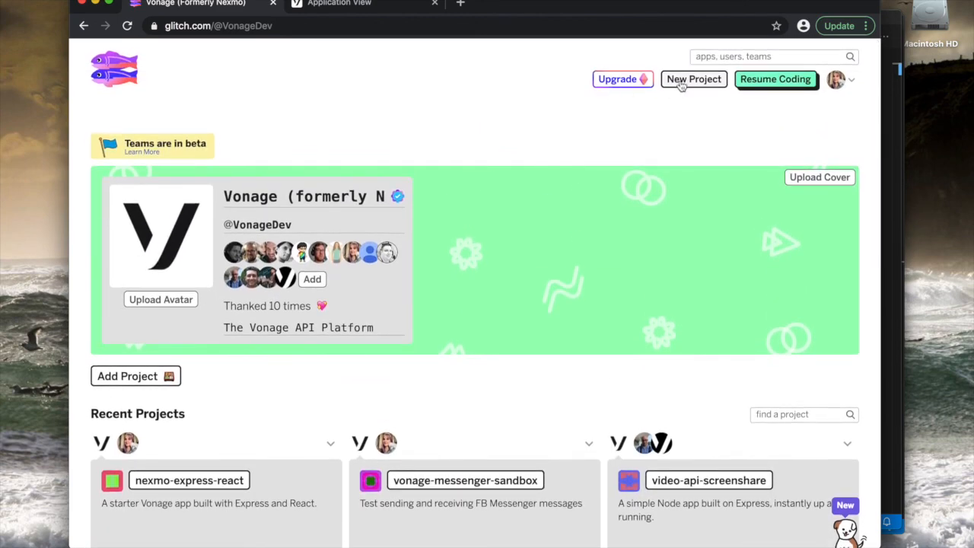
{"action": "mouse_move", "coordinate": [714, 104]}
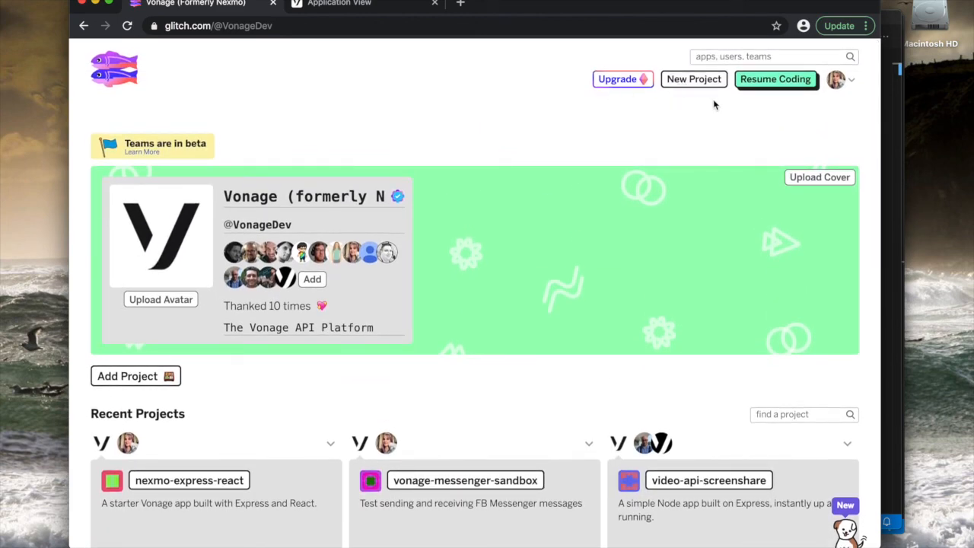